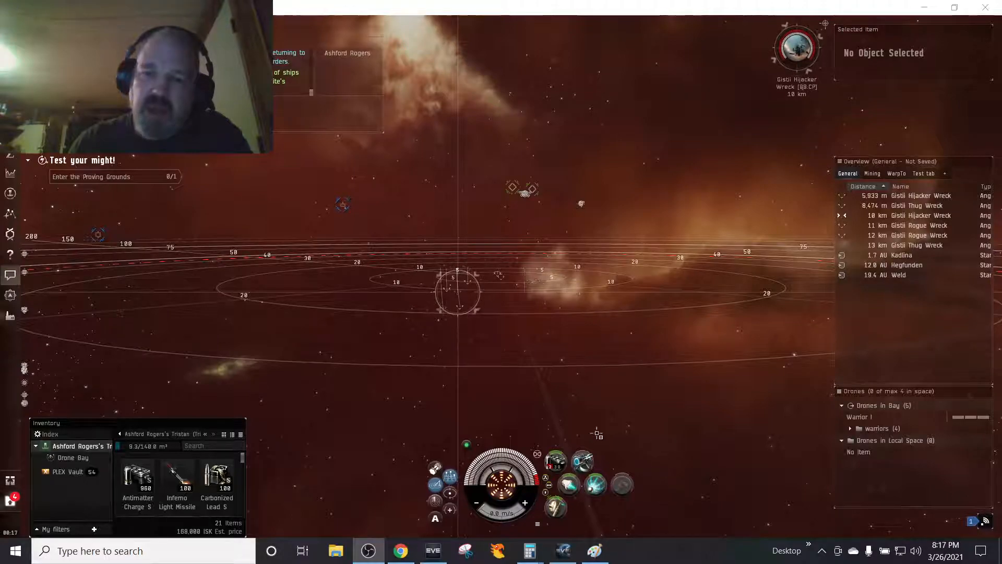
{"action": "mouse_move", "coordinate": [594, 484]}
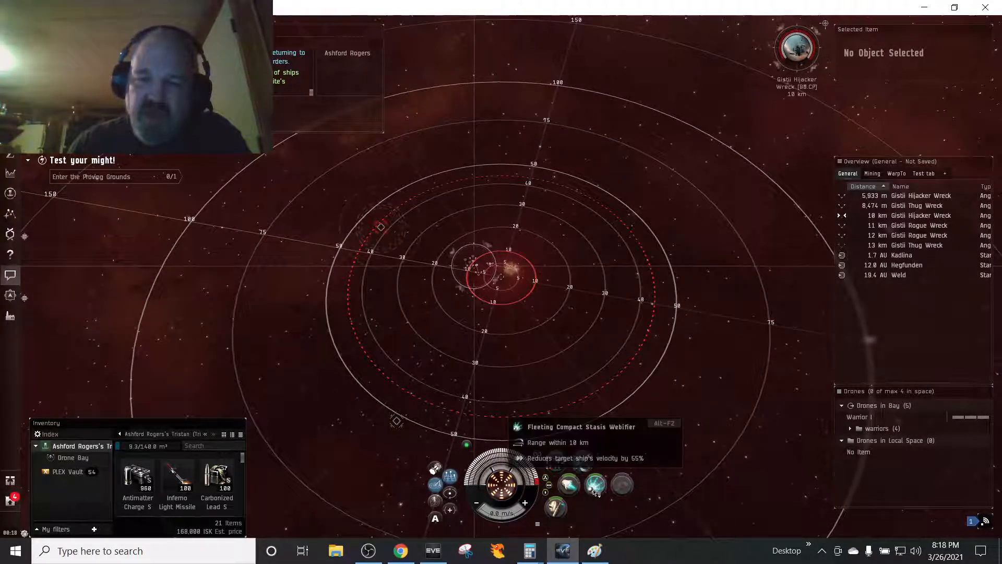
Preview the webifier range, then read the Turret mechanics article down to its damage formulas.
{"action": "left_click", "coordinate": [594, 482]}
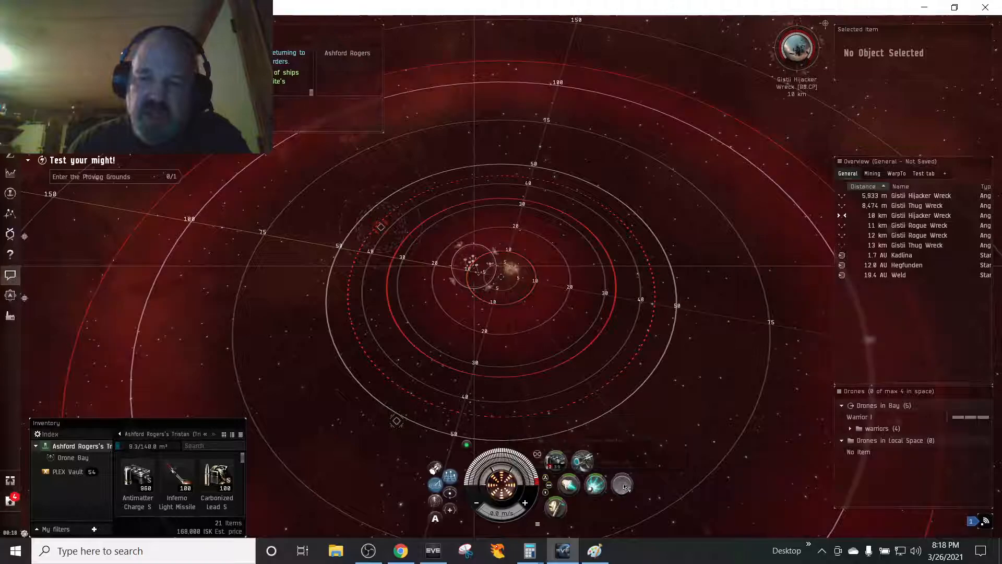
{"action": "mouse_move", "coordinate": [593, 483]}
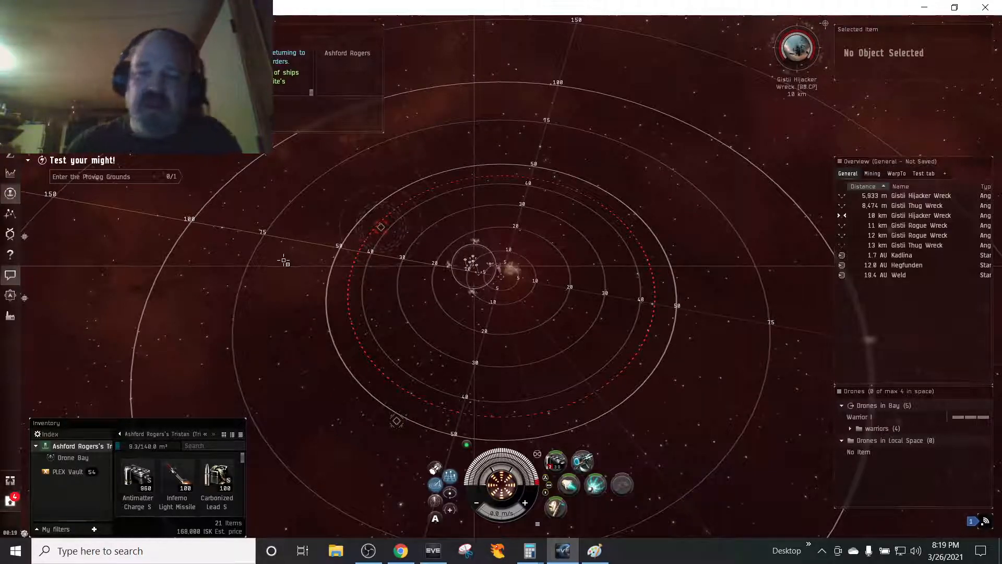
{"action": "mouse_move", "coordinate": [681, 339]}
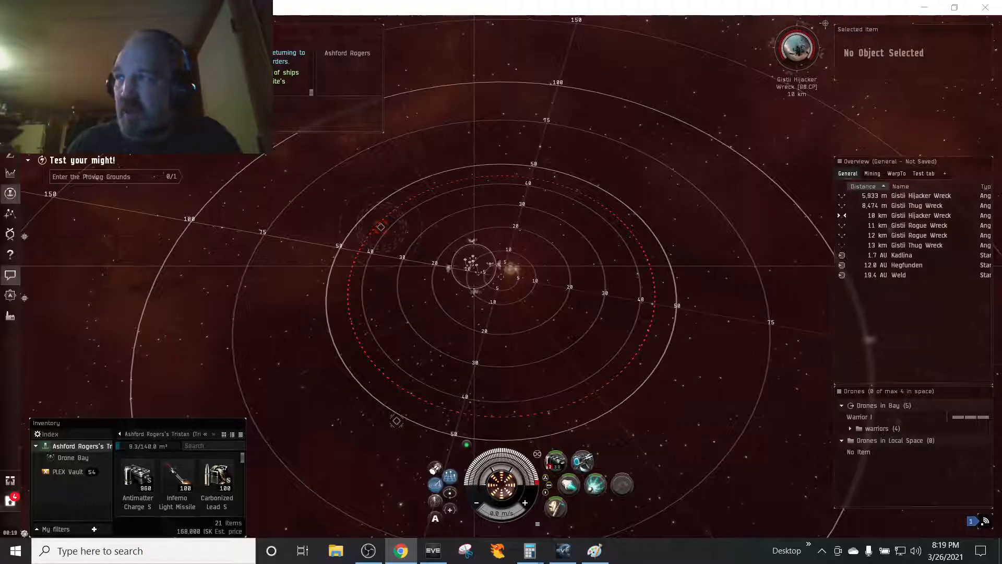
{"action": "left_click", "coordinate": [401, 550]}
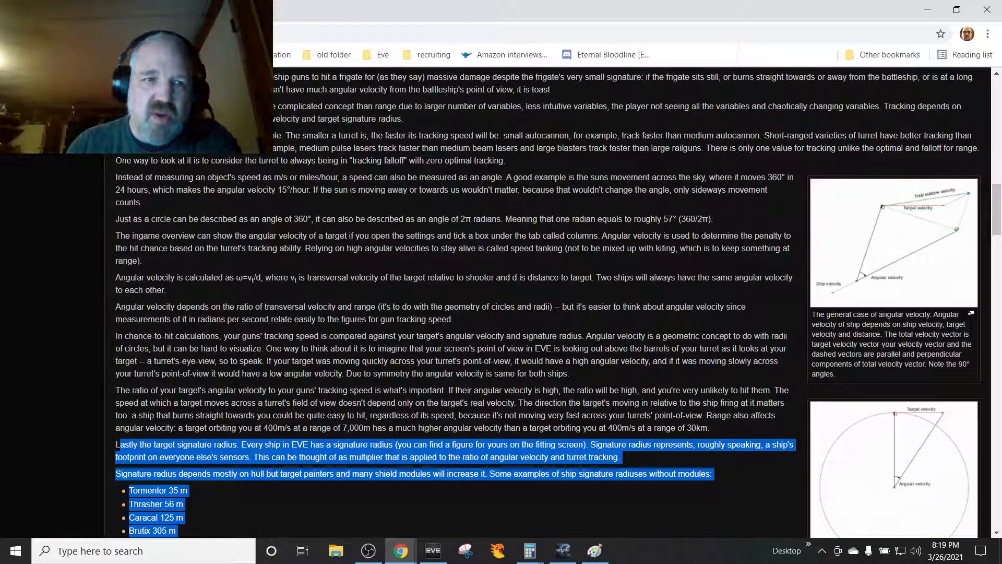
{"action": "scroll", "scroll_direction": "up", "scroll_amount": 3}
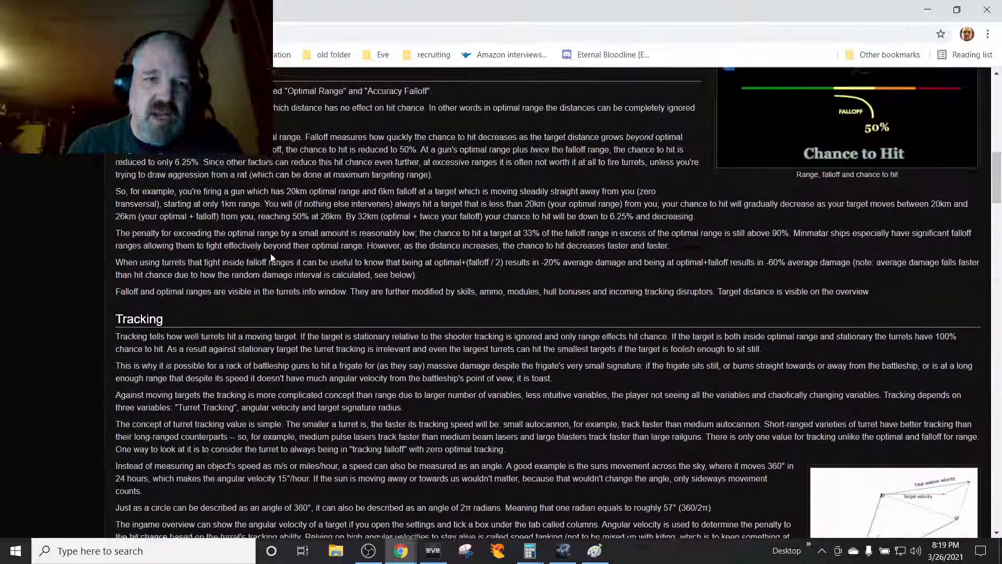
{"action": "scroll", "scroll_direction": "up", "scroll_amount": 3}
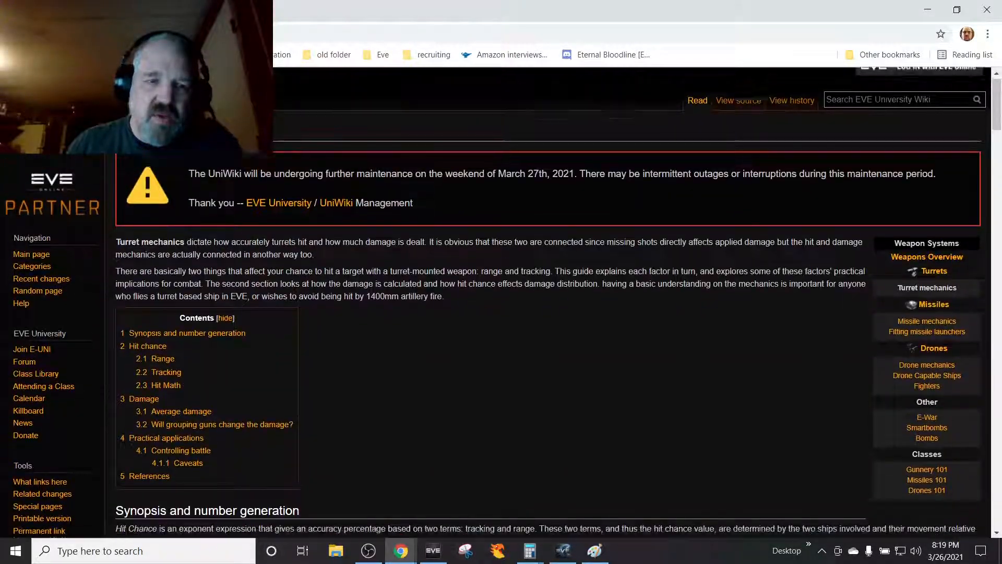
{"action": "scroll", "scroll_direction": "down", "scroll_amount": 3}
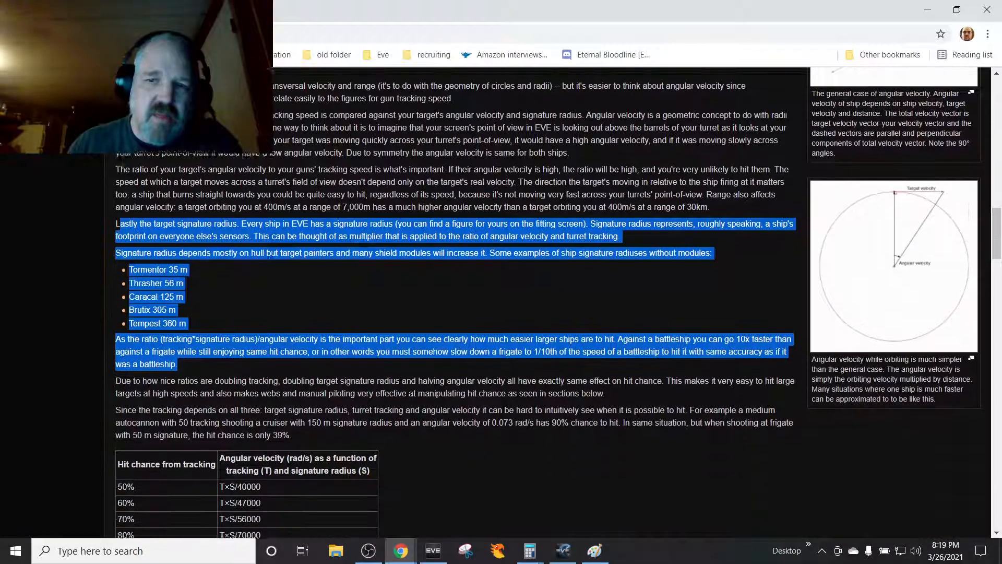
{"action": "scroll", "scroll_direction": "down", "scroll_amount": 3}
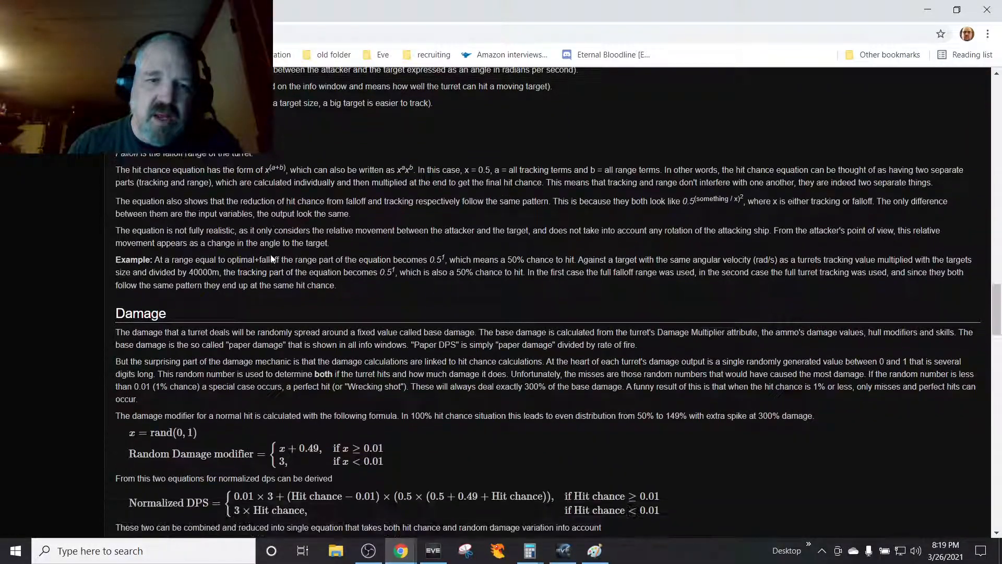
{"action": "scroll", "scroll_direction": "down", "scroll_amount": 3}
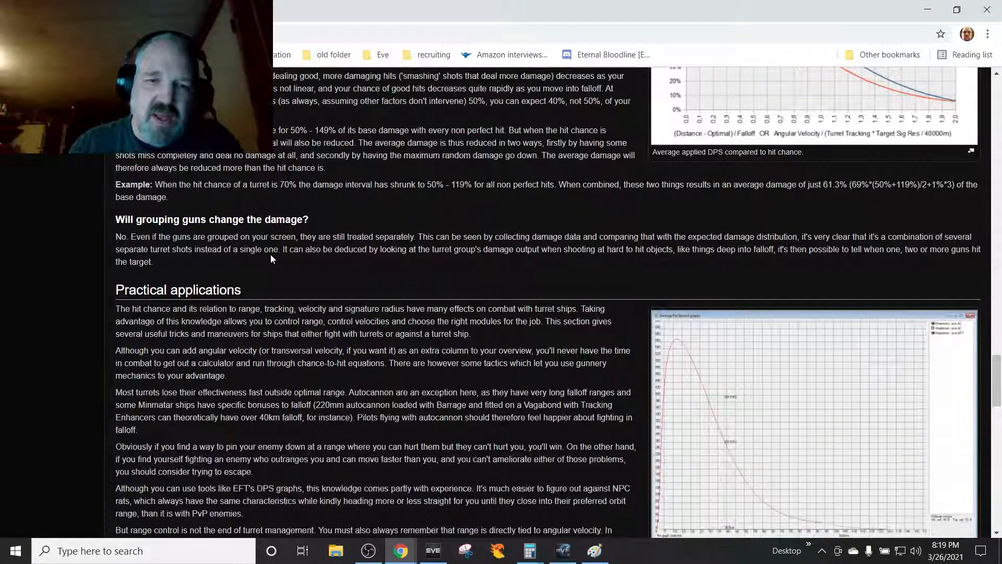
{"action": "scroll", "scroll_direction": "down", "scroll_amount": 3}
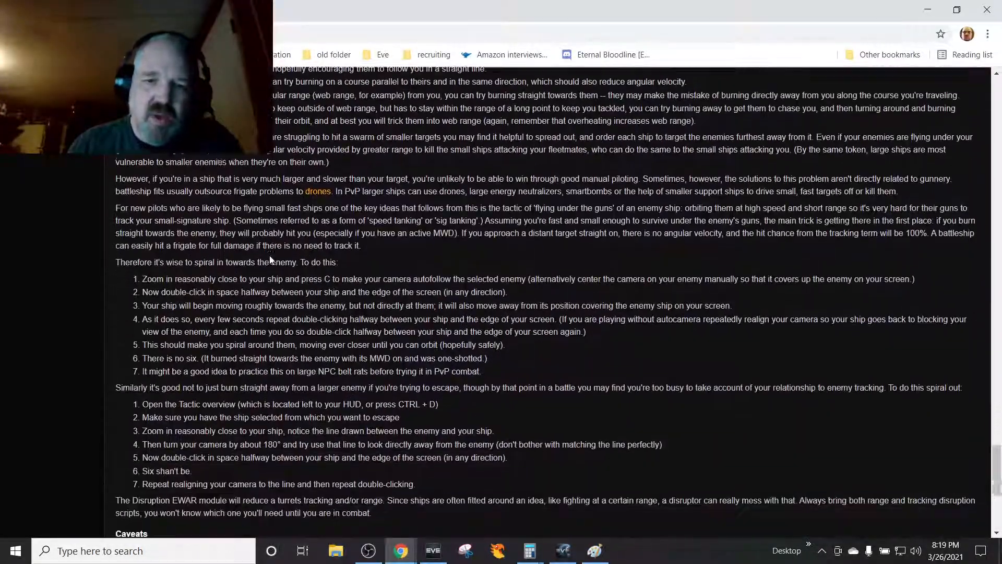
{"action": "scroll", "scroll_direction": "up", "scroll_amount": 3}
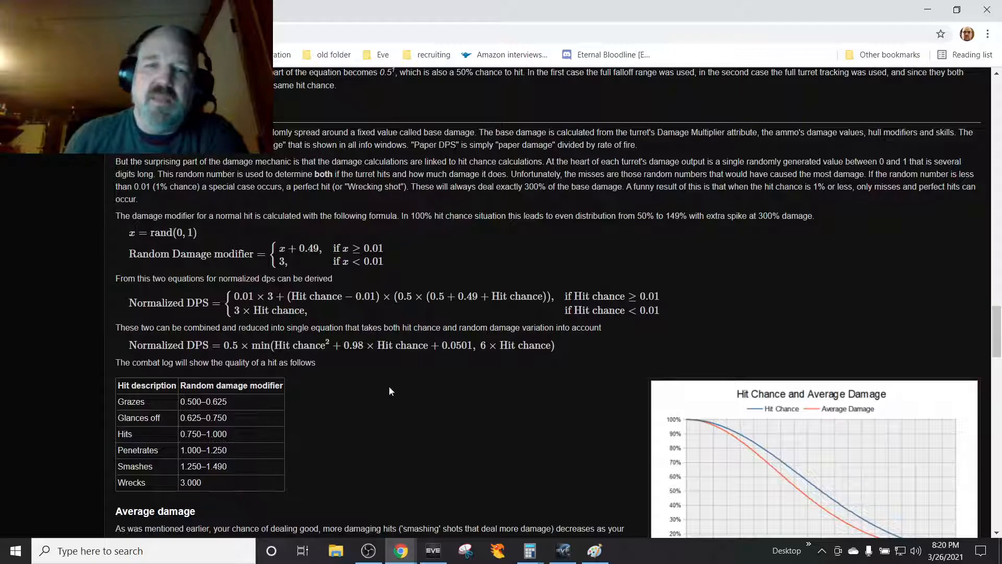
{"action": "scroll", "scroll_direction": "up", "scroll_amount": 3}
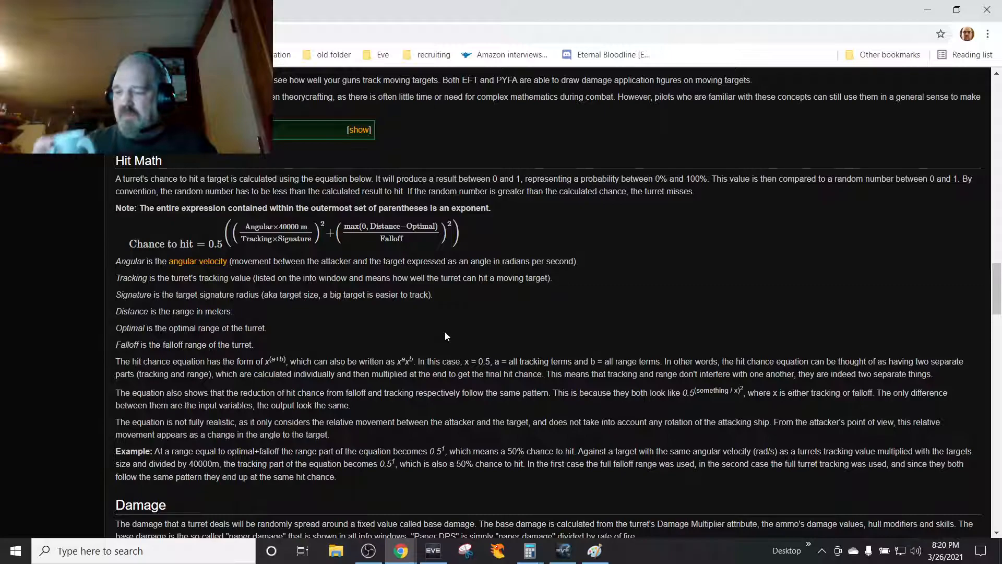
{"action": "mouse_move", "coordinate": [754, 486]}
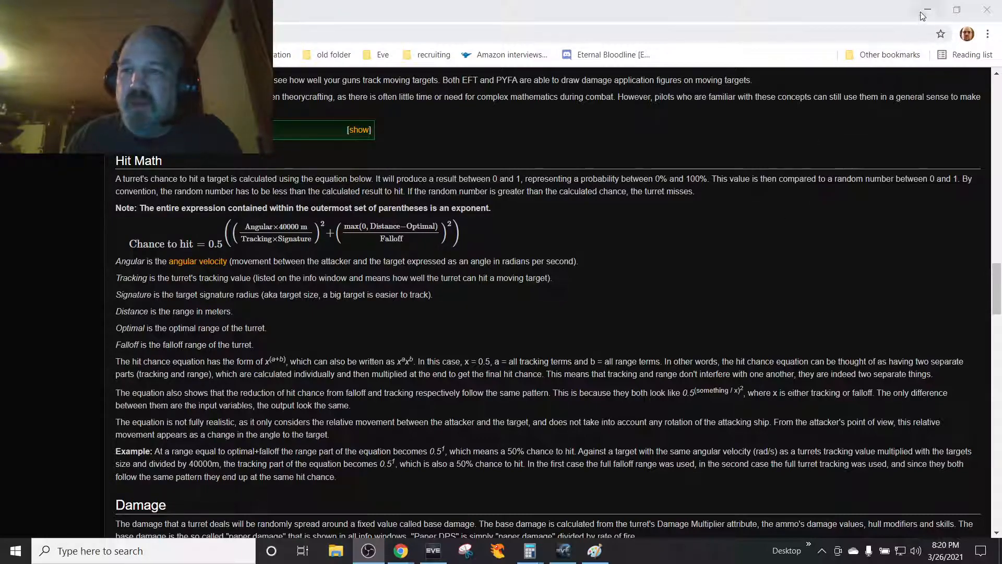
Minimize Chrome to bring the game back, with the ship idling among pirate wrecks.
{"action": "left_click", "coordinate": [562, 550]}
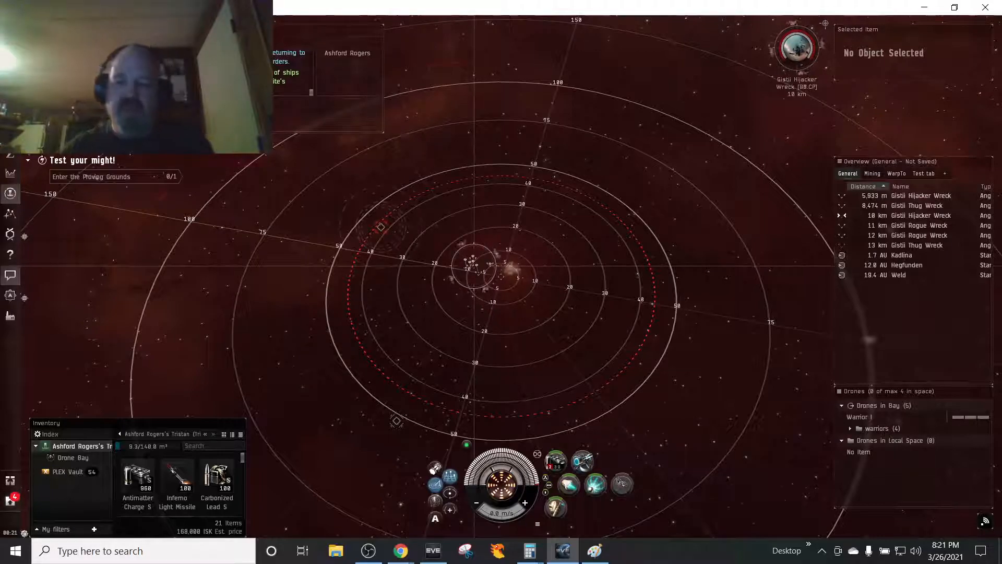
{"action": "mouse_move", "coordinate": [622, 484]}
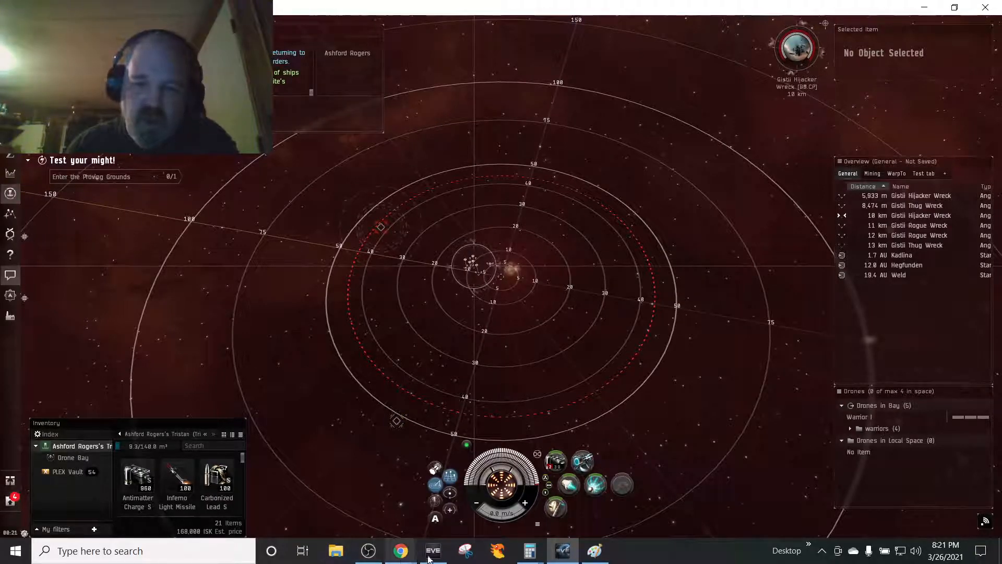
{"action": "mouse_move", "coordinate": [9, 233]}
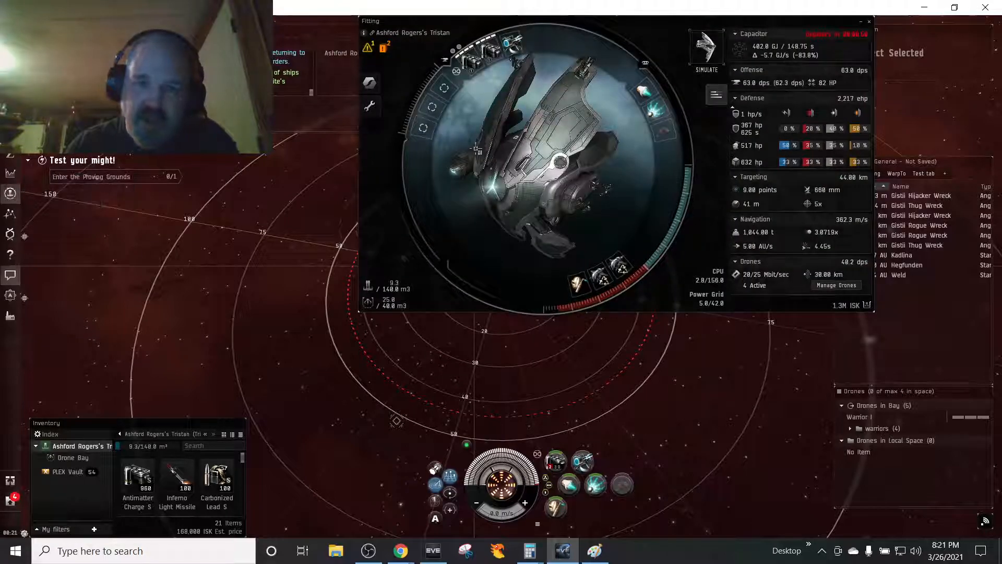
{"action": "mouse_move", "coordinate": [469, 61]}
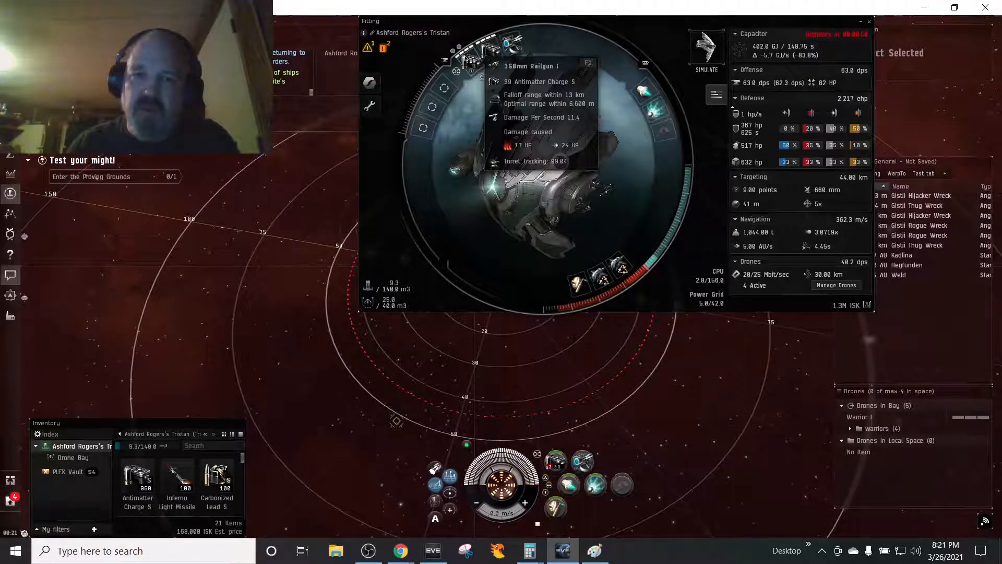
{"action": "mouse_move", "coordinate": [645, 91]}
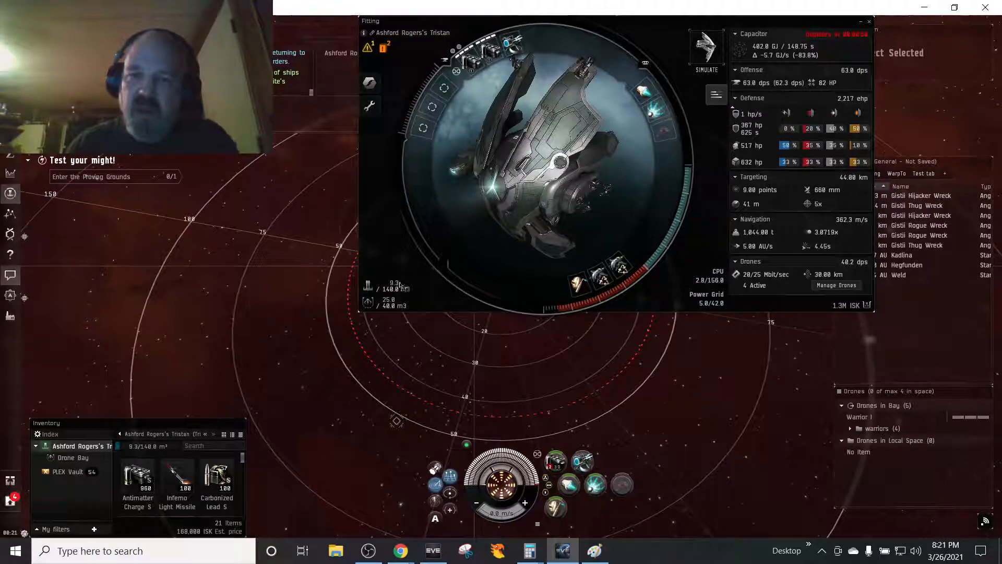
{"action": "mouse_move", "coordinate": [367, 288]}
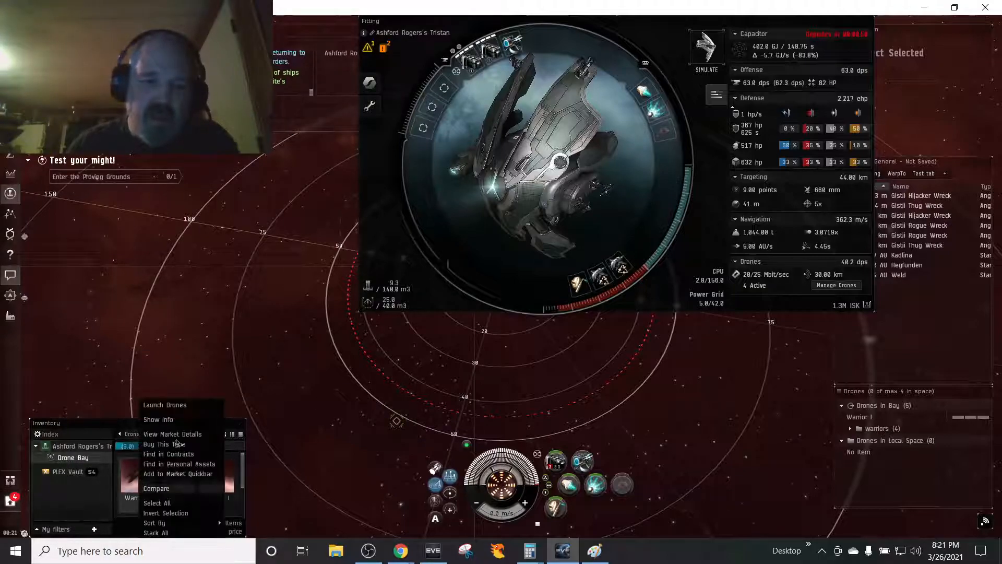
{"action": "left_click", "coordinate": [157, 419]}
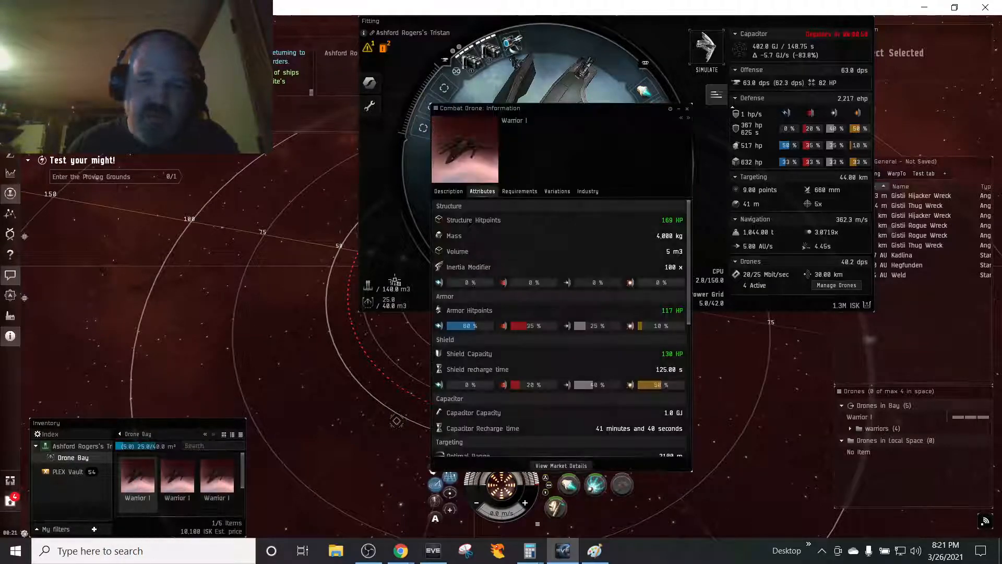
{"action": "scroll", "scroll_direction": "down", "scroll_amount": 3}
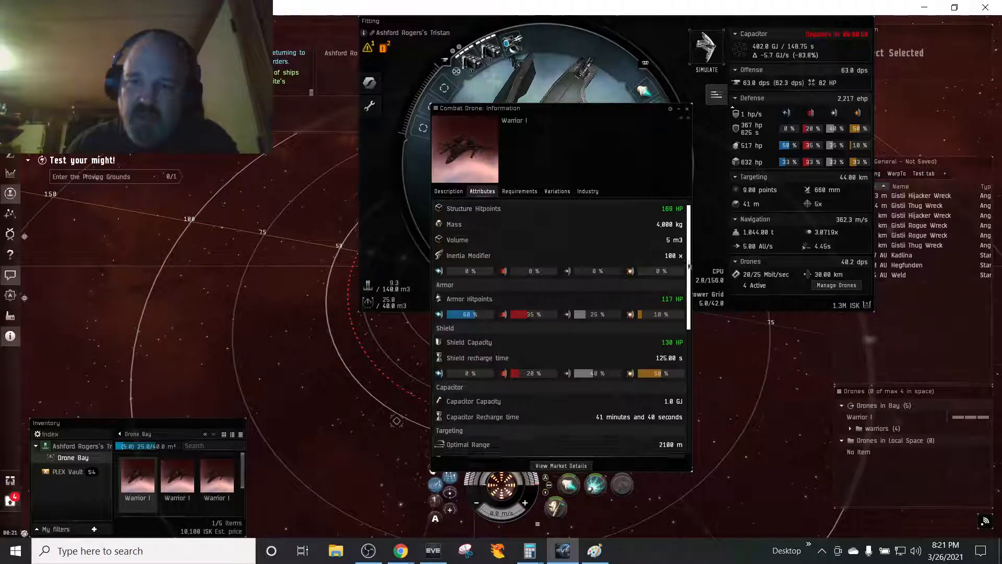
{"action": "scroll", "scroll_direction": "down", "scroll_amount": 3}
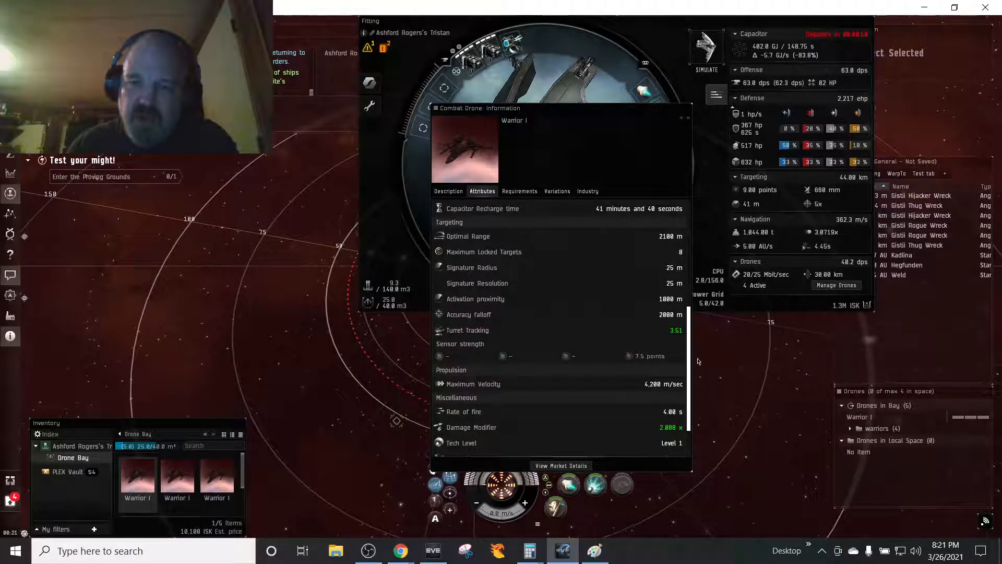
{"action": "mouse_move", "coordinate": [505, 323]}
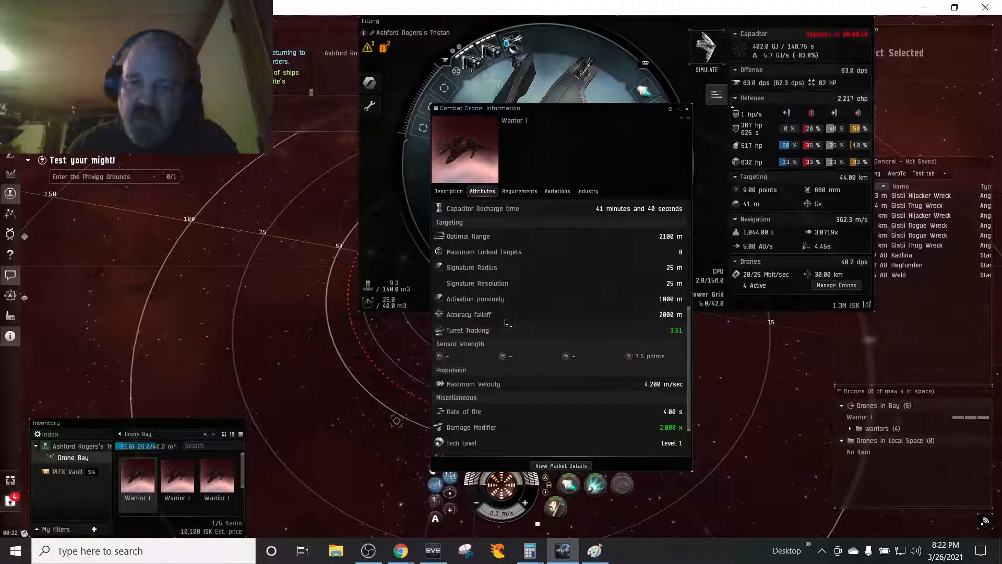
{"action": "mouse_move", "coordinate": [467, 330]}
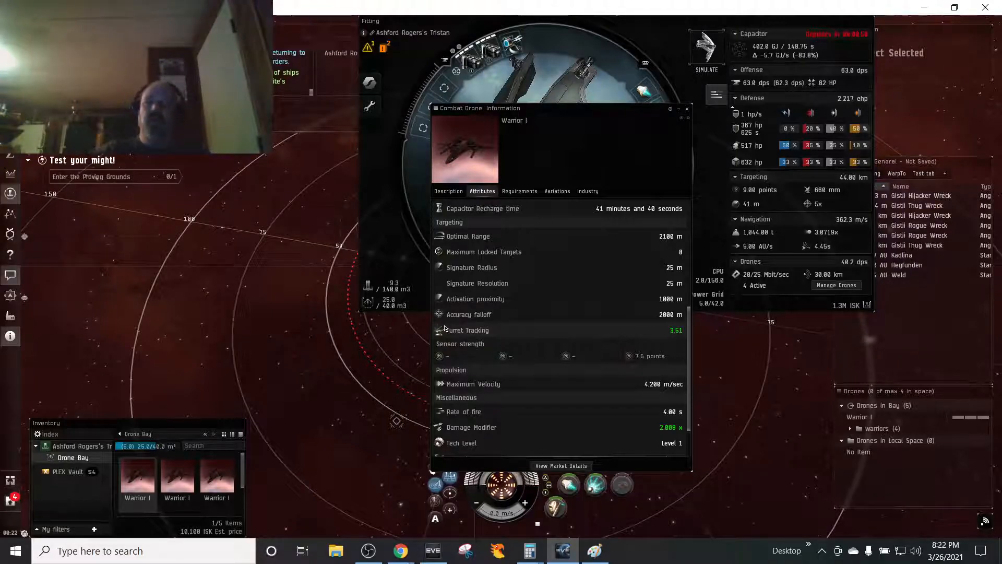
{"action": "mouse_move", "coordinate": [531, 550]}
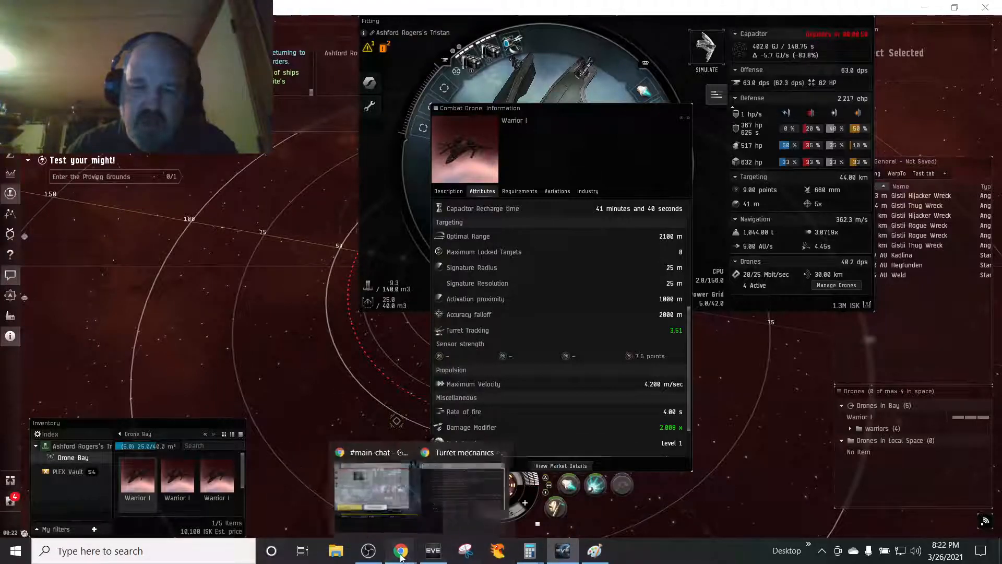
Return to the Turret mechanics article and scroll to the damage modifier table and average damage chart.
{"action": "left_click", "coordinate": [464, 452]}
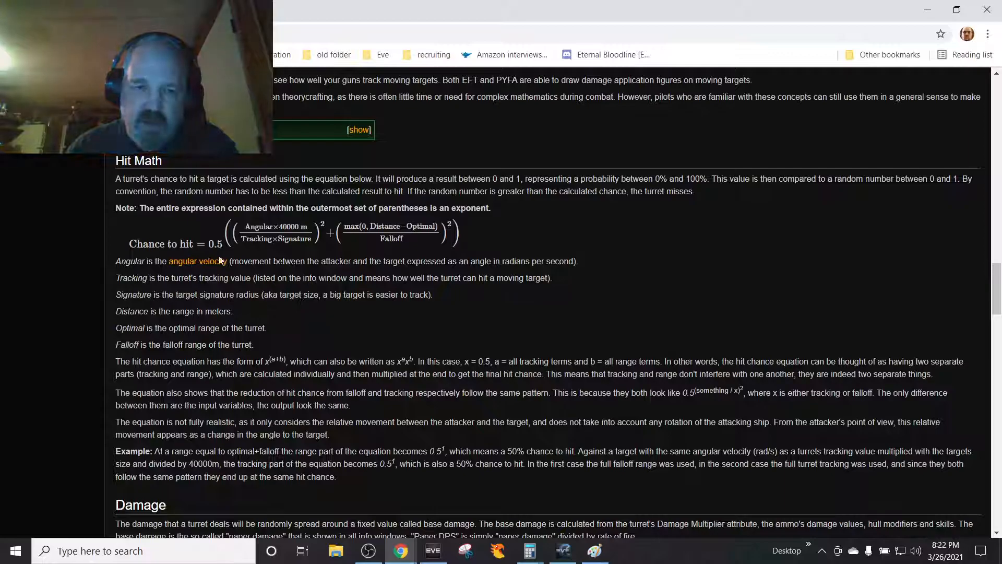
{"action": "scroll", "scroll_direction": "down", "scroll_amount": 3}
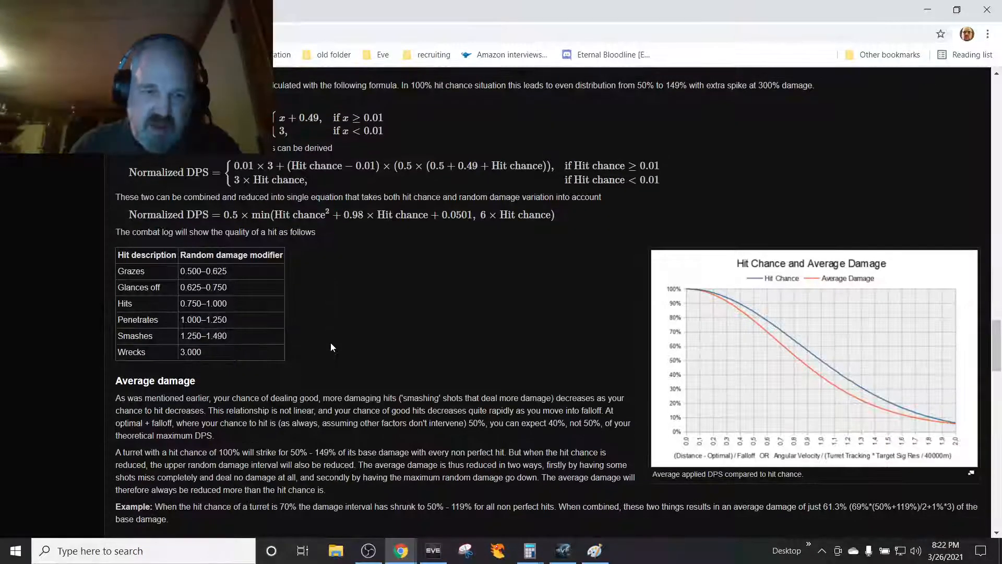
{"action": "scroll", "scroll_direction": "down", "scroll_amount": 3}
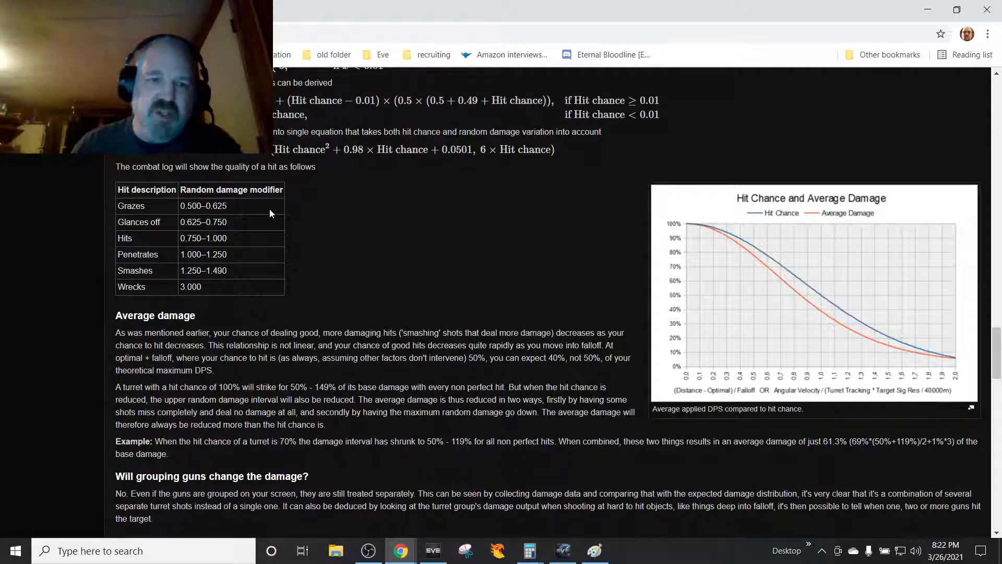
{"action": "mouse_move", "coordinate": [272, 250]}
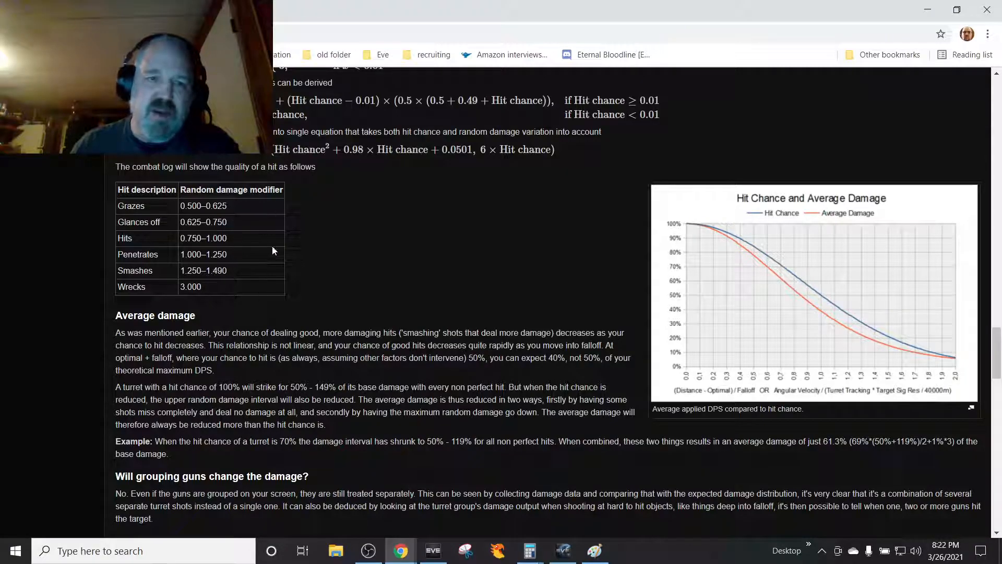
{"action": "mouse_move", "coordinate": [155, 279]}
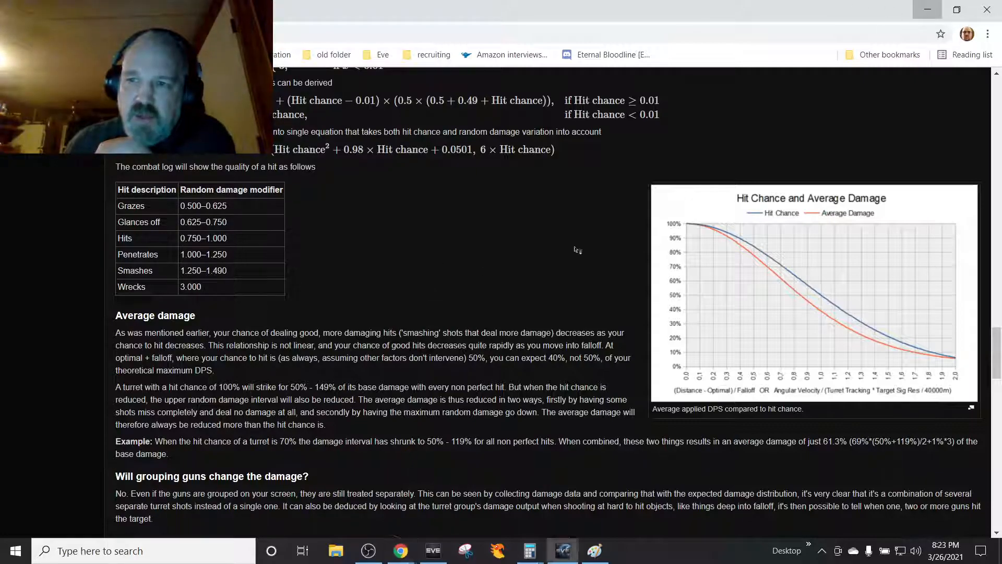
Close the Combat Drone Information and Fitting windows in EVE, then launch a blank Paint canvas.
{"action": "left_click", "coordinate": [561, 550]}
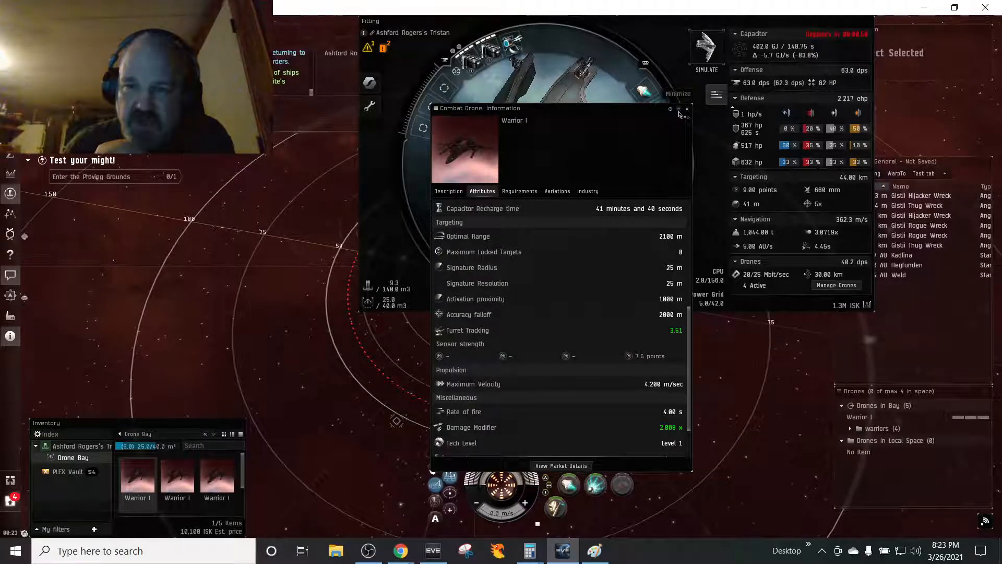
{"action": "left_click", "coordinate": [687, 109]}
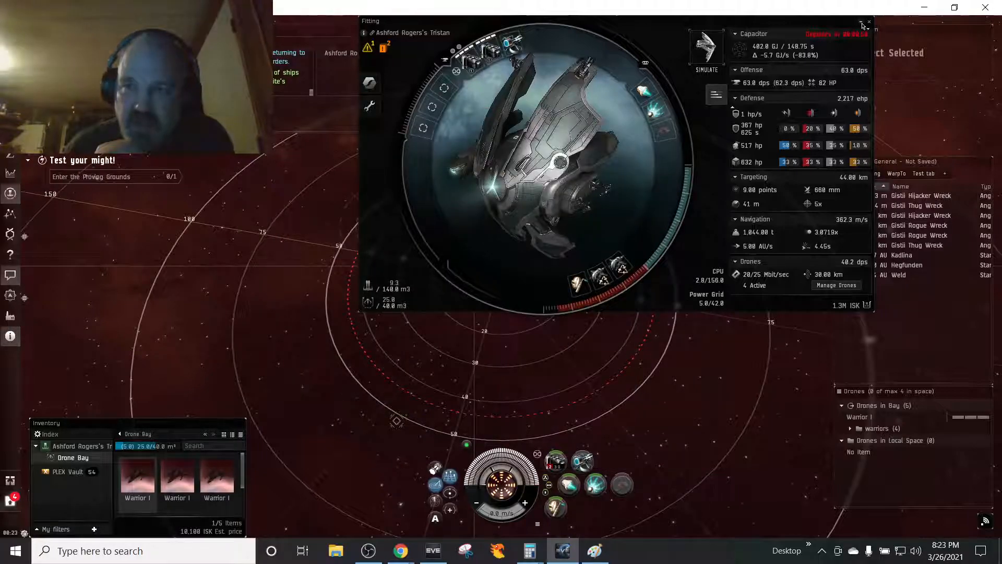
{"action": "left_click", "coordinate": [868, 23]}
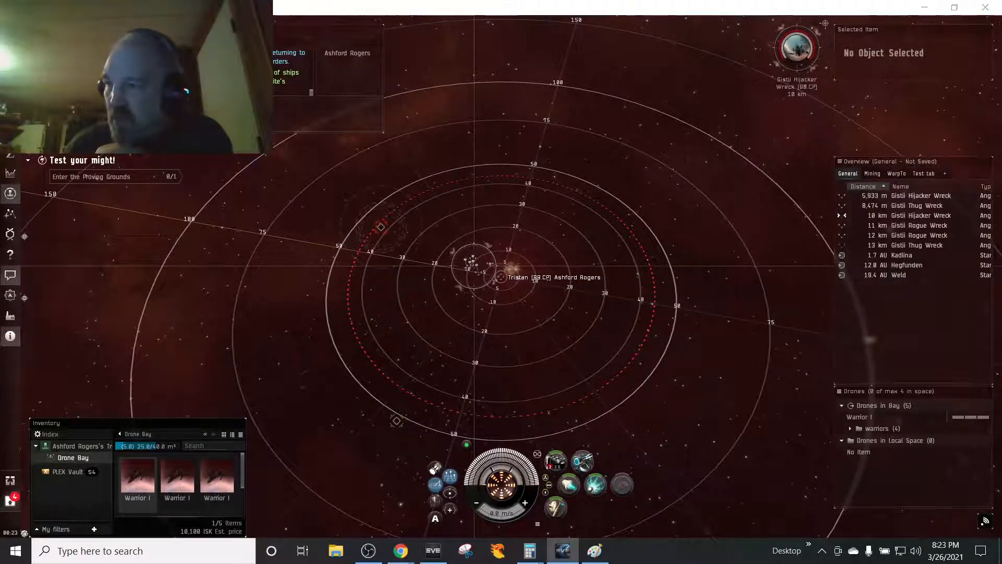
{"action": "left_click", "coordinate": [594, 550]}
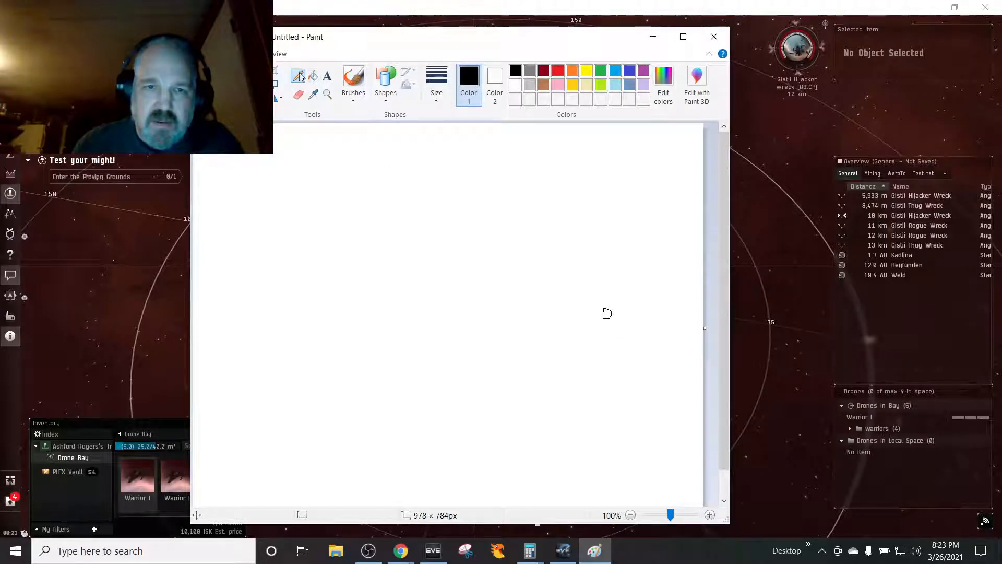
Begin sketching on the blank Paint canvas.
{"action": "left_click", "coordinate": [436, 81]}
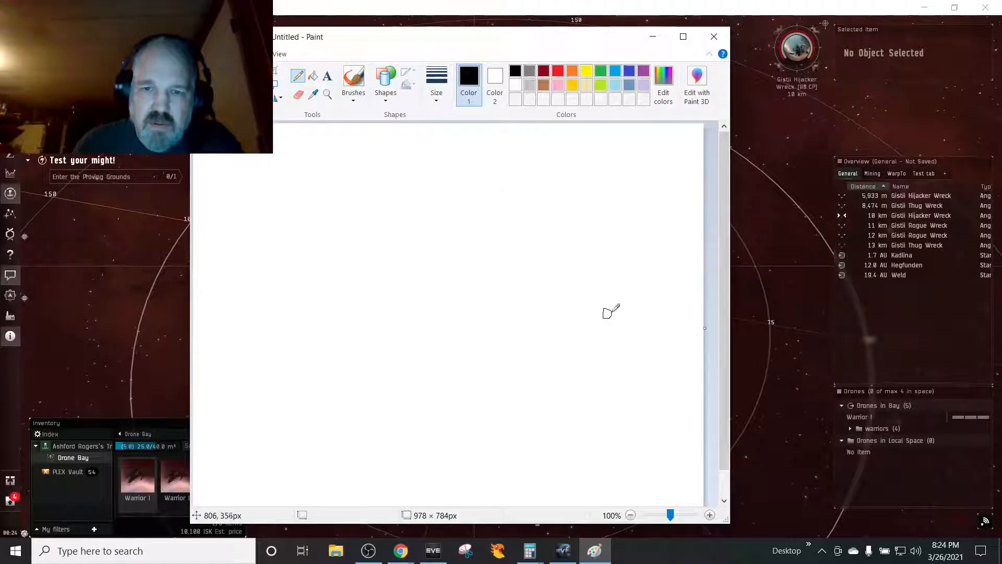
{"action": "mouse_move", "coordinate": [601, 310]}
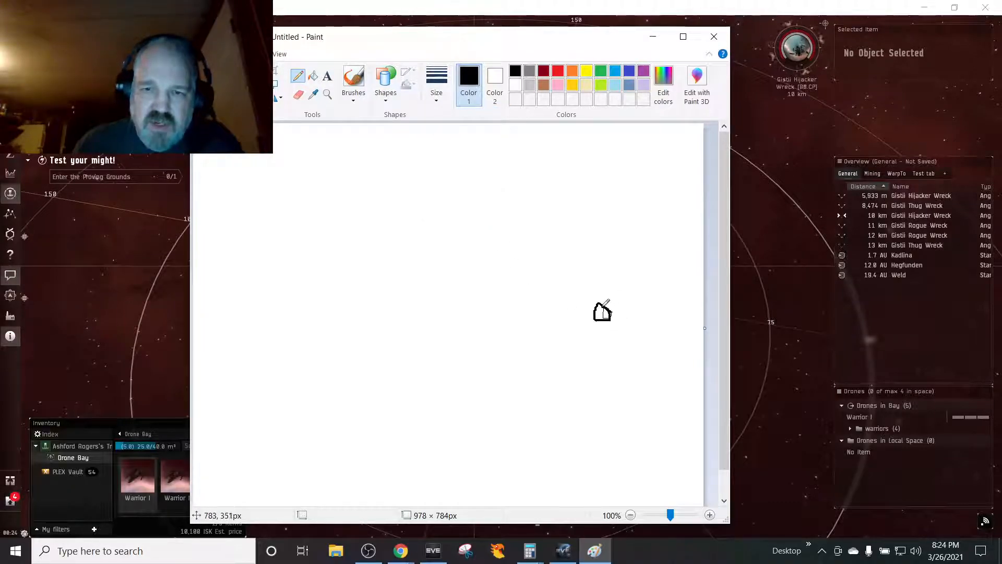
{"action": "mouse_move", "coordinate": [602, 311]}
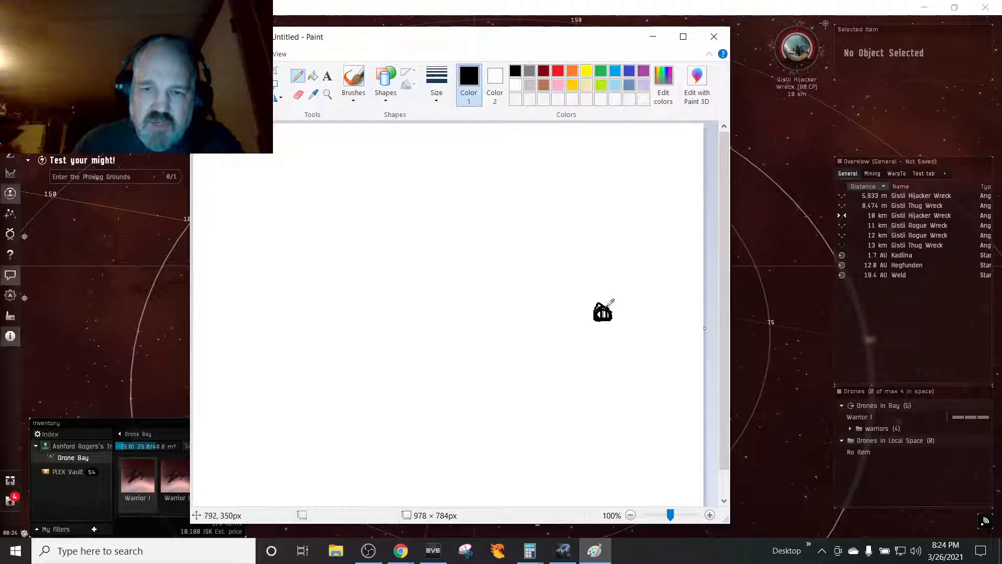
{"action": "mouse_move", "coordinate": [601, 311]}
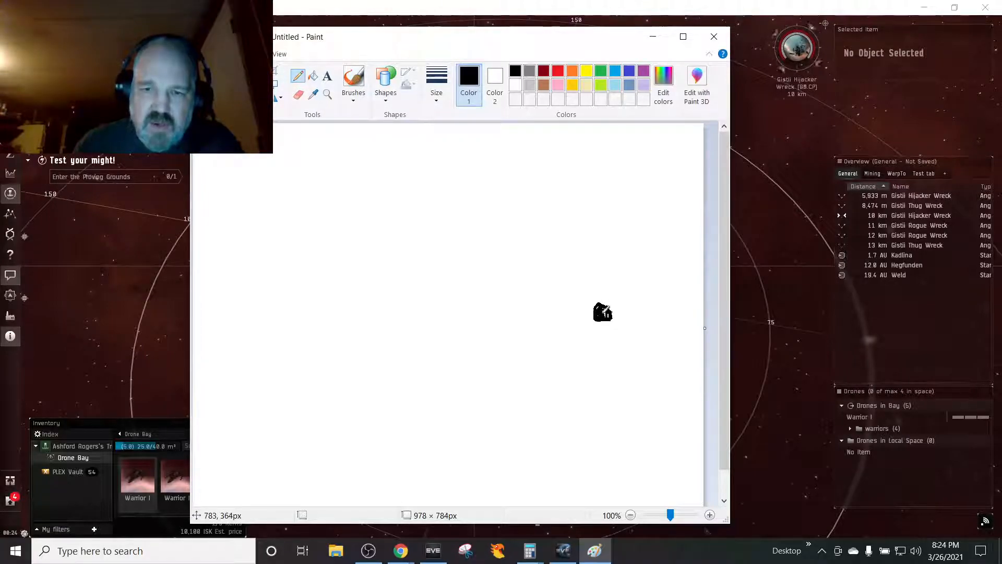
{"action": "mouse_move", "coordinate": [430, 332]}
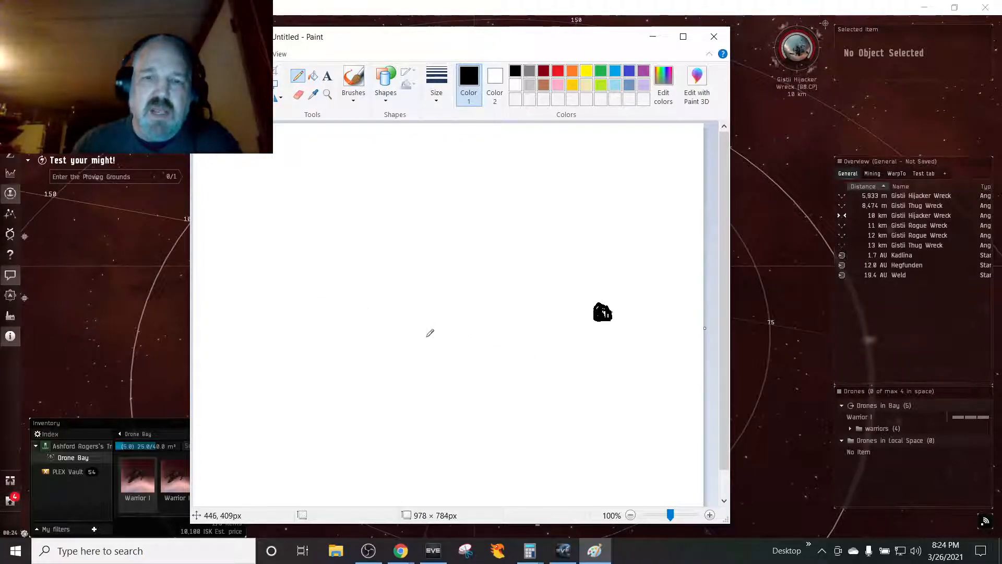
{"action": "mouse_move", "coordinate": [424, 302]}
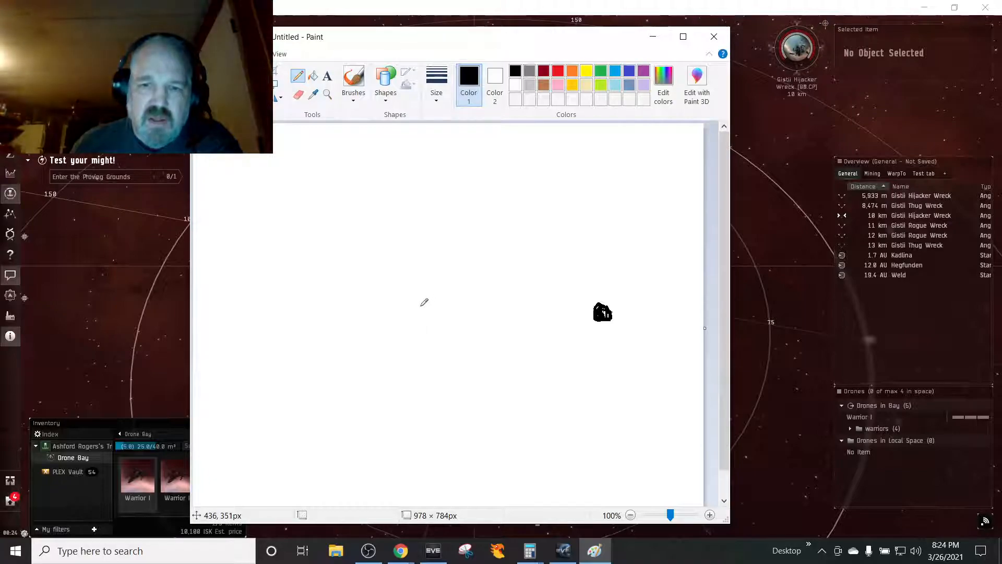
{"action": "mouse_move", "coordinate": [398, 306]}
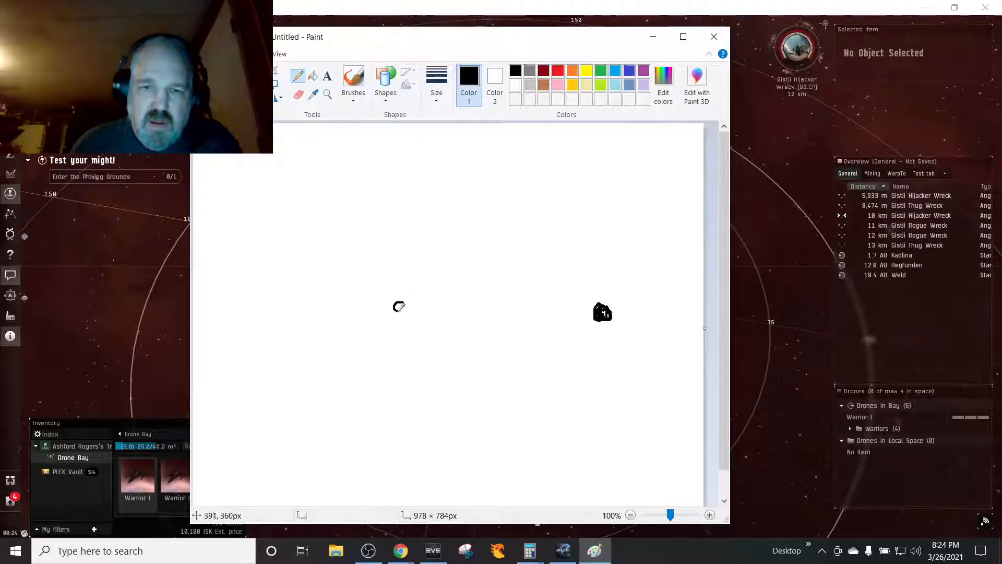
{"action": "mouse_move", "coordinate": [401, 304]}
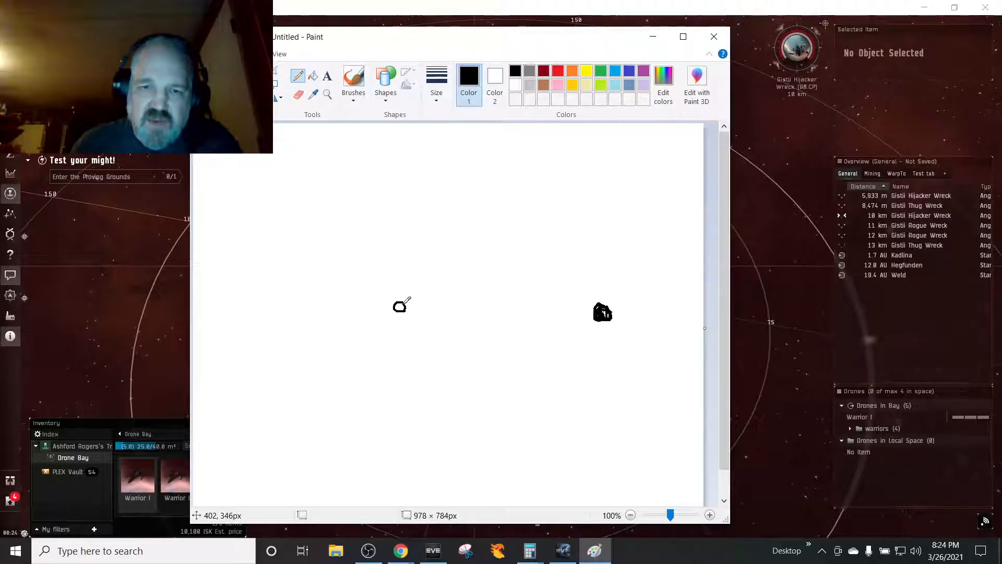
{"action": "mouse_move", "coordinate": [520, 343]}
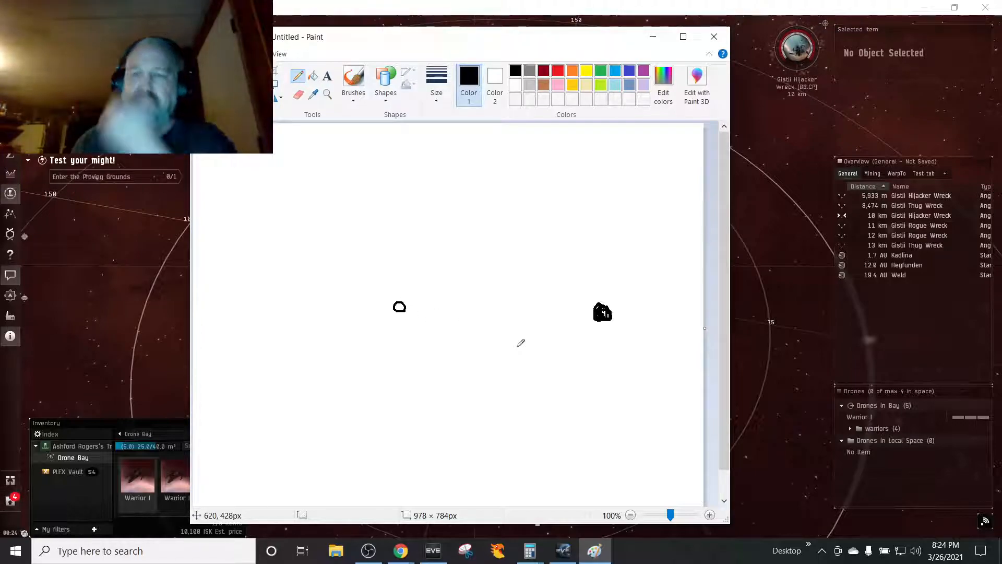
{"action": "mouse_move", "coordinate": [399, 310]}
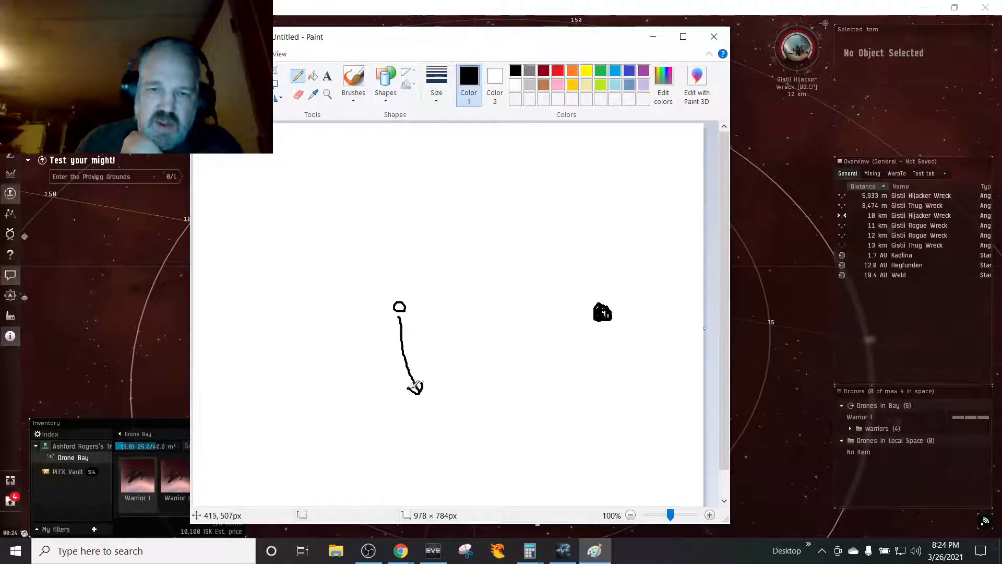
{"action": "mouse_move", "coordinate": [470, 290]}
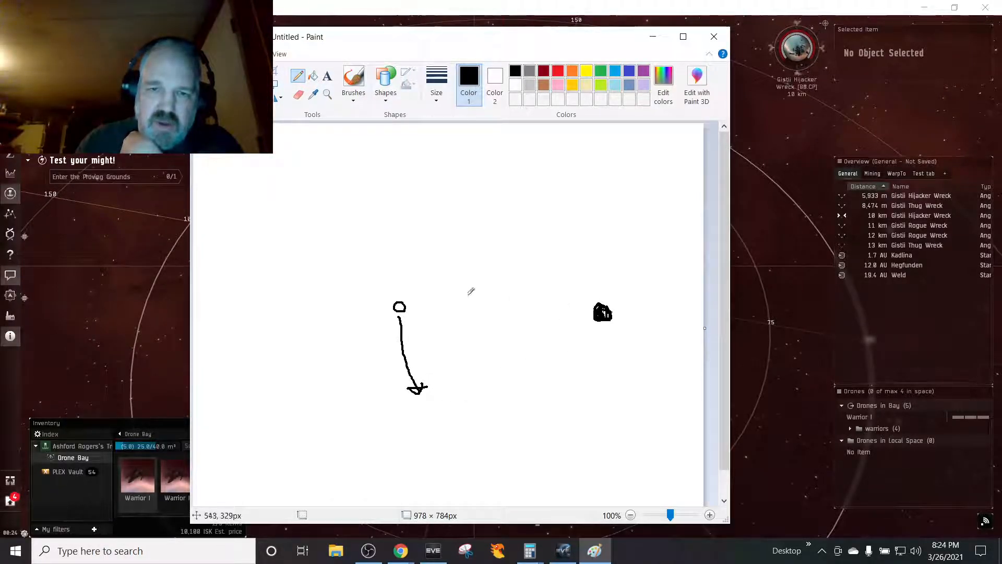
{"action": "mouse_move", "coordinate": [512, 320]}
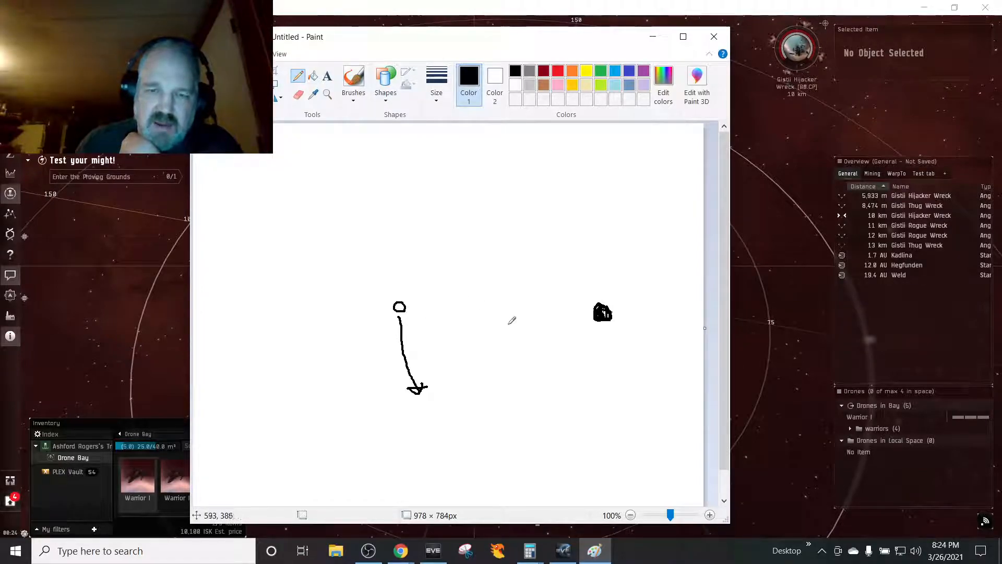
{"action": "mouse_move", "coordinate": [522, 300]}
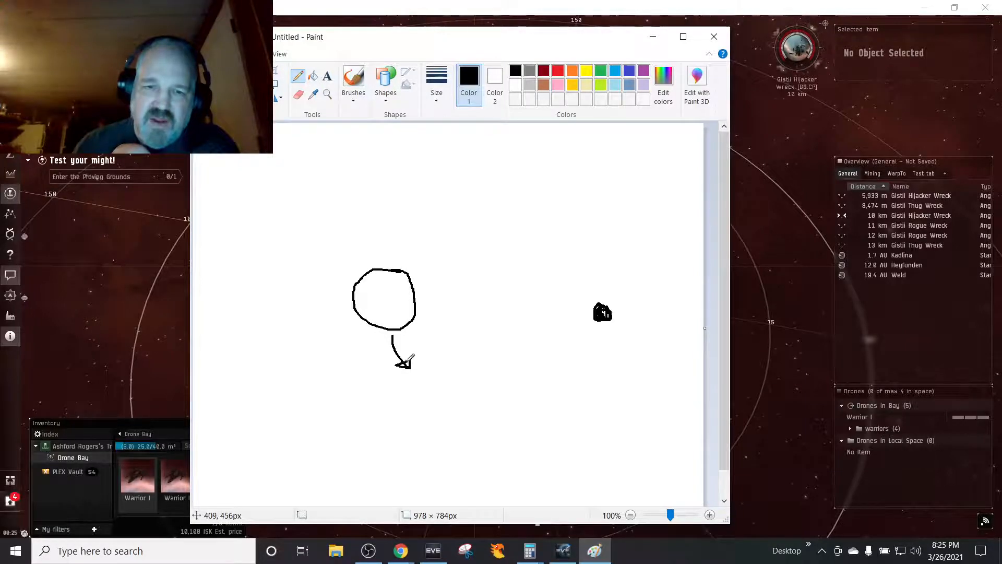
{"action": "mouse_move", "coordinate": [558, 318]}
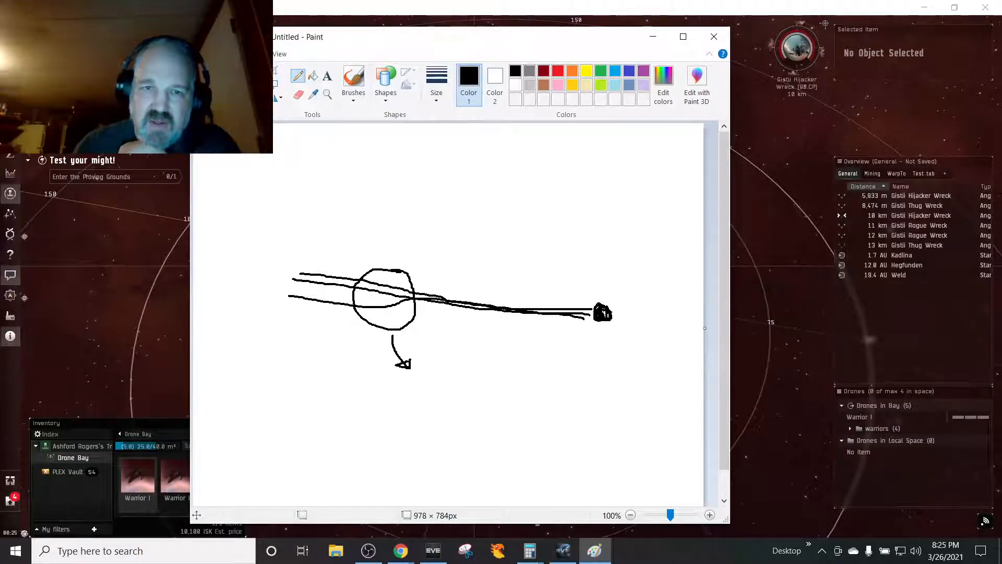
{"action": "mouse_move", "coordinate": [592, 341]}
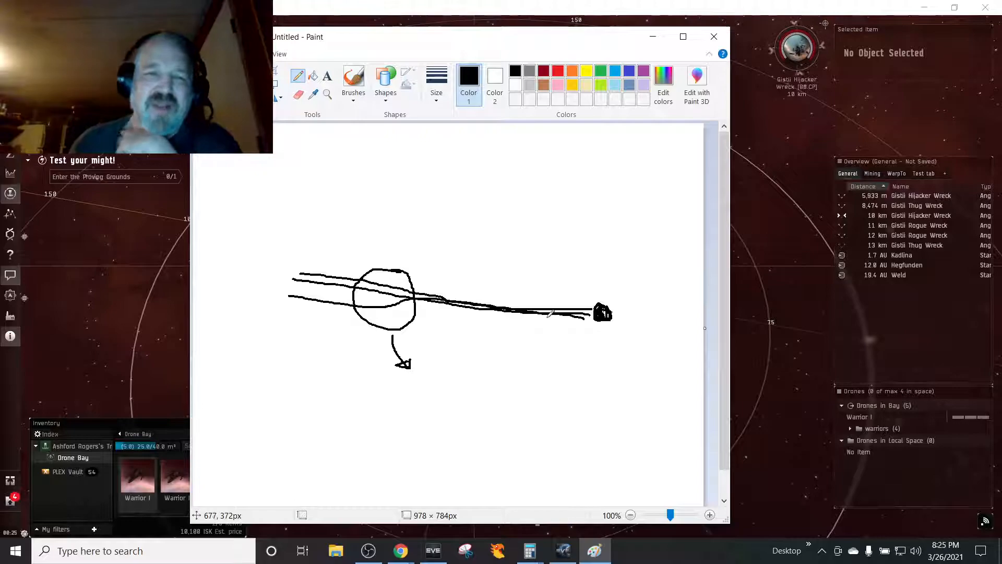
{"action": "mouse_move", "coordinate": [465, 177]}
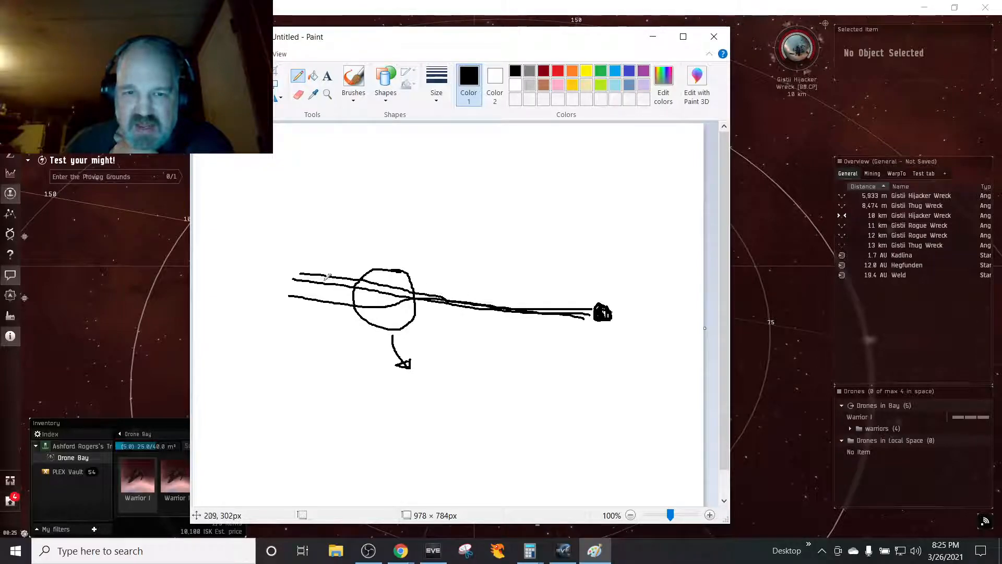
{"action": "mouse_move", "coordinate": [393, 253]}
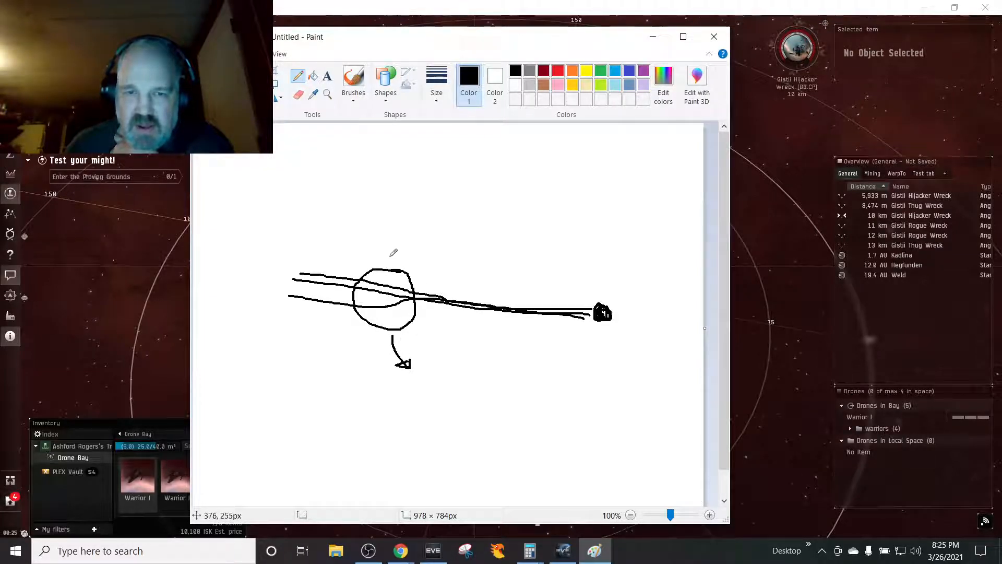
{"action": "mouse_move", "coordinate": [375, 305]}
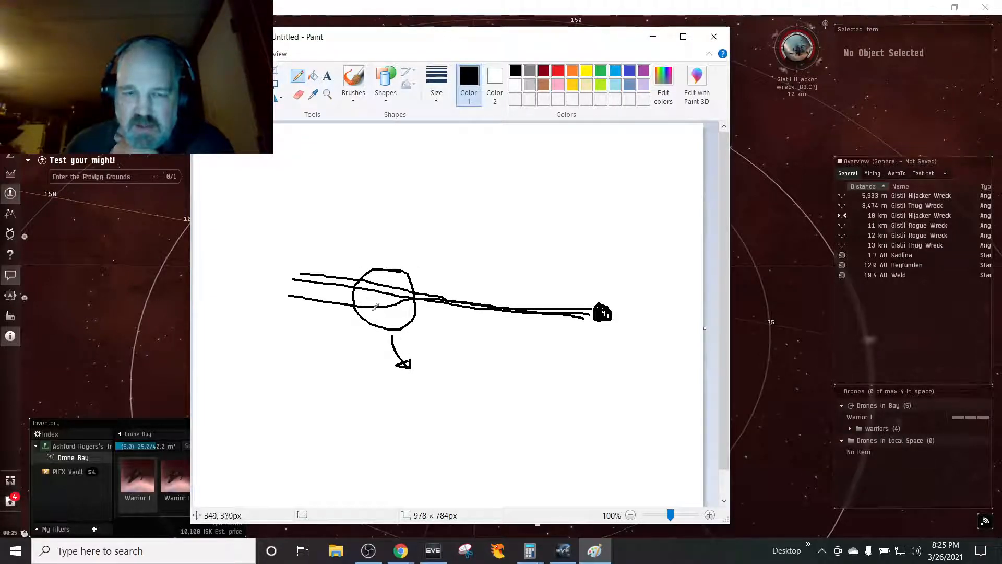
{"action": "mouse_move", "coordinate": [338, 225]}
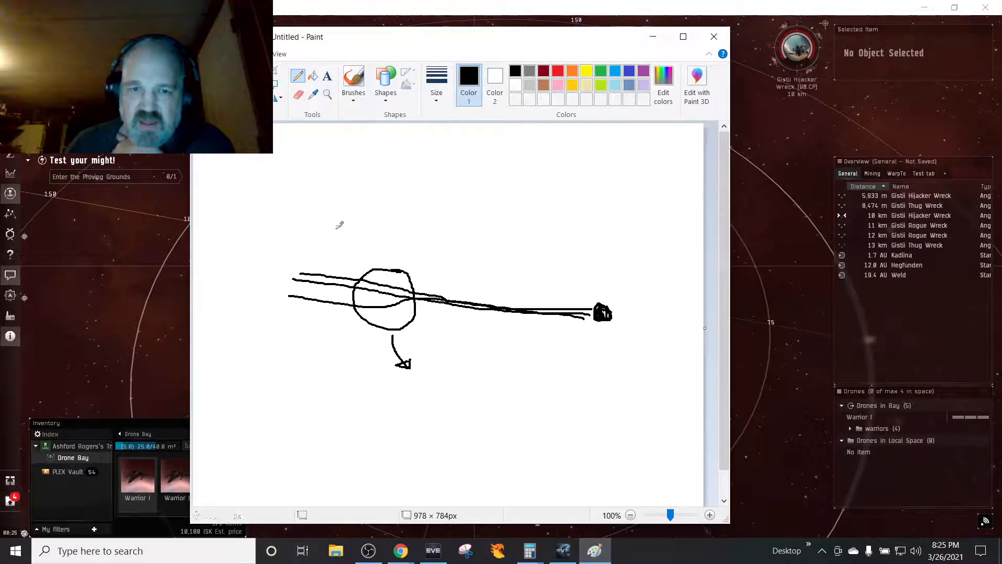
{"action": "mouse_move", "coordinate": [314, 249]}
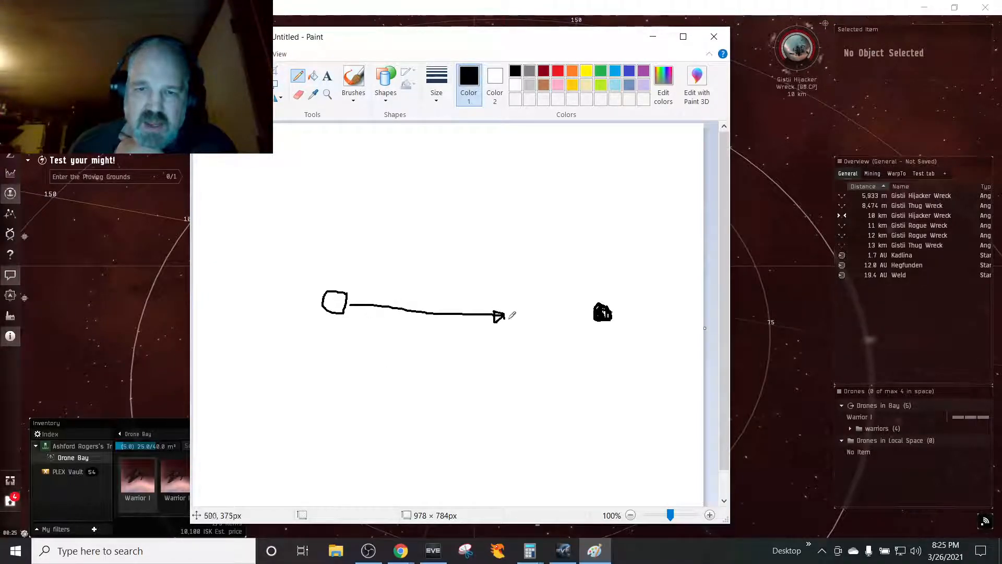
{"action": "mouse_move", "coordinate": [573, 291]}
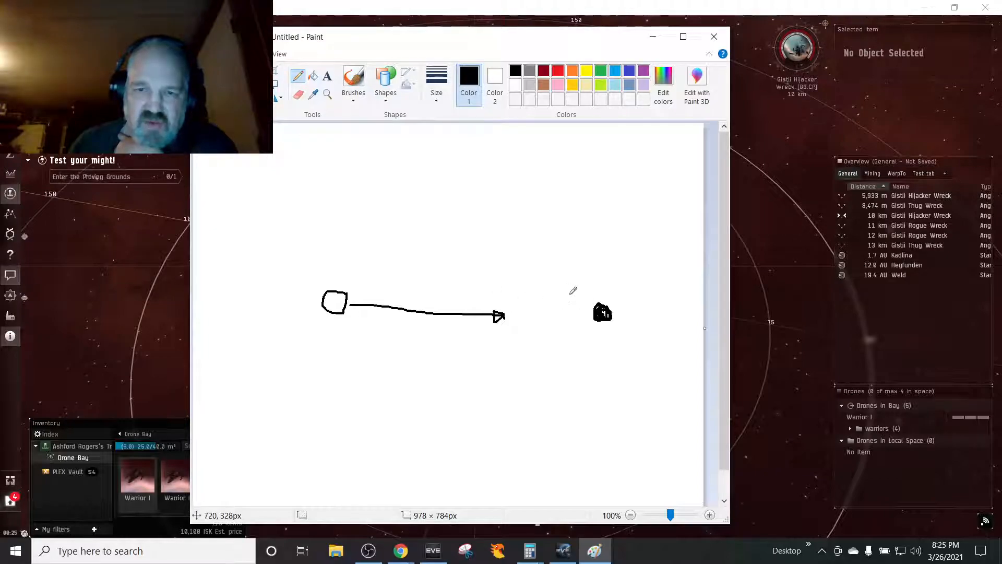
{"action": "mouse_move", "coordinate": [594, 307]}
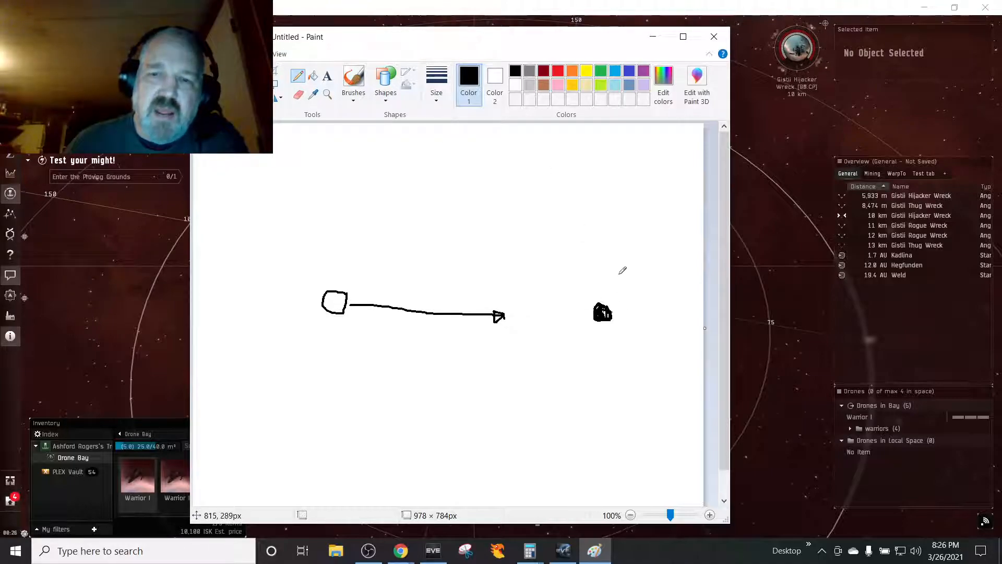
{"action": "mouse_move", "coordinate": [604, 306]}
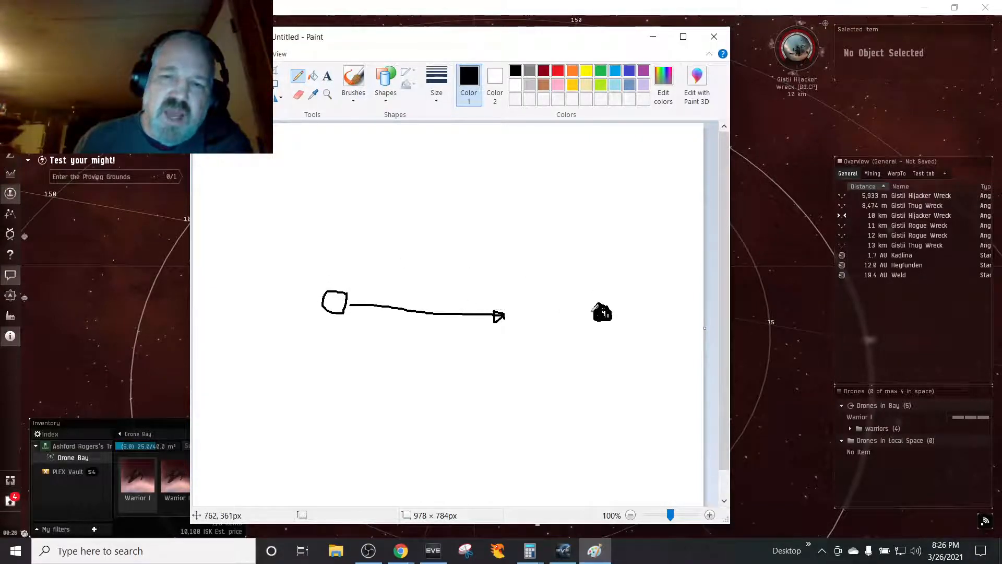
{"action": "mouse_move", "coordinate": [578, 313]}
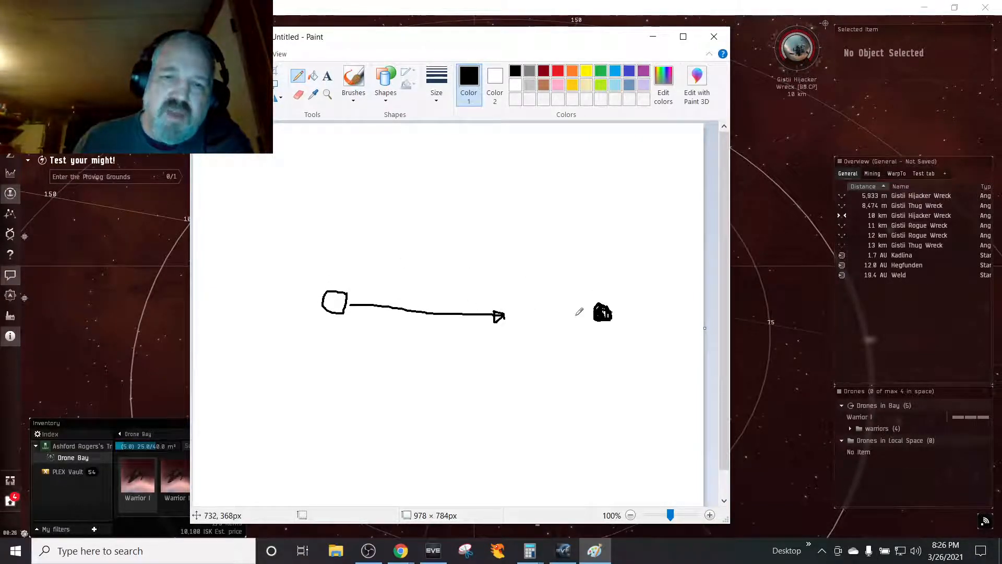
{"action": "mouse_move", "coordinate": [541, 320]}
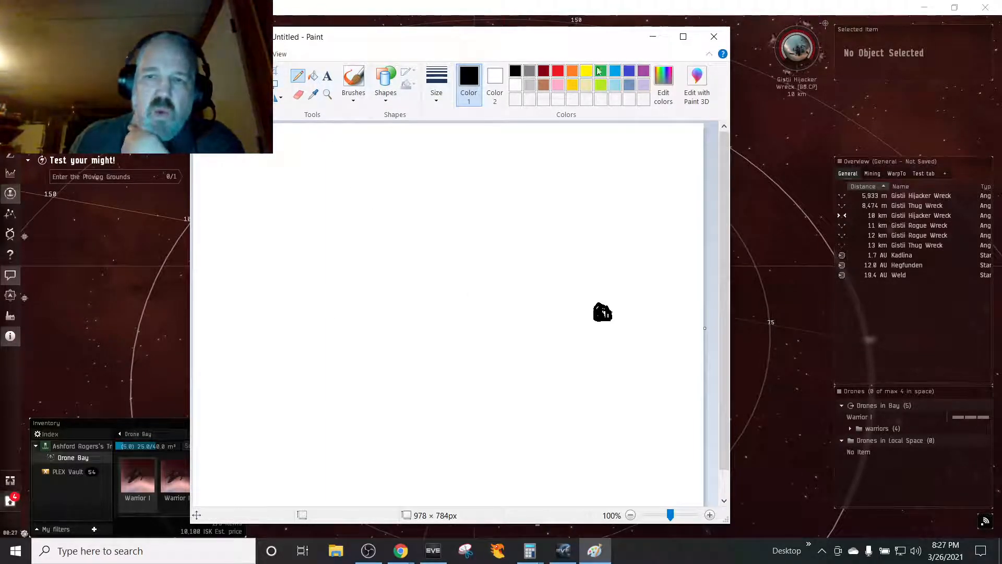
{"action": "mouse_move", "coordinate": [454, 236]}
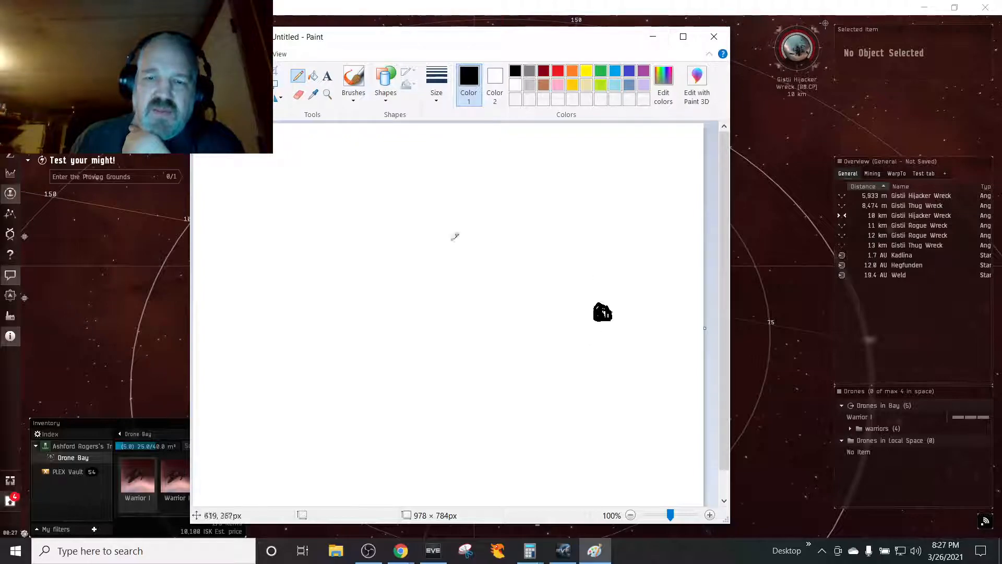
{"action": "mouse_move", "coordinate": [404, 320]}
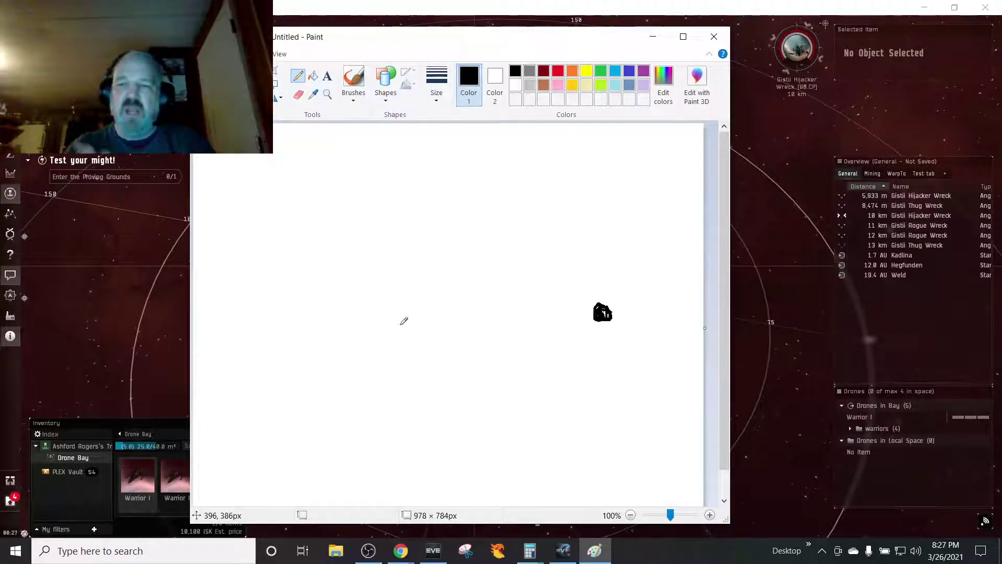
{"action": "mouse_move", "coordinate": [331, 59]}
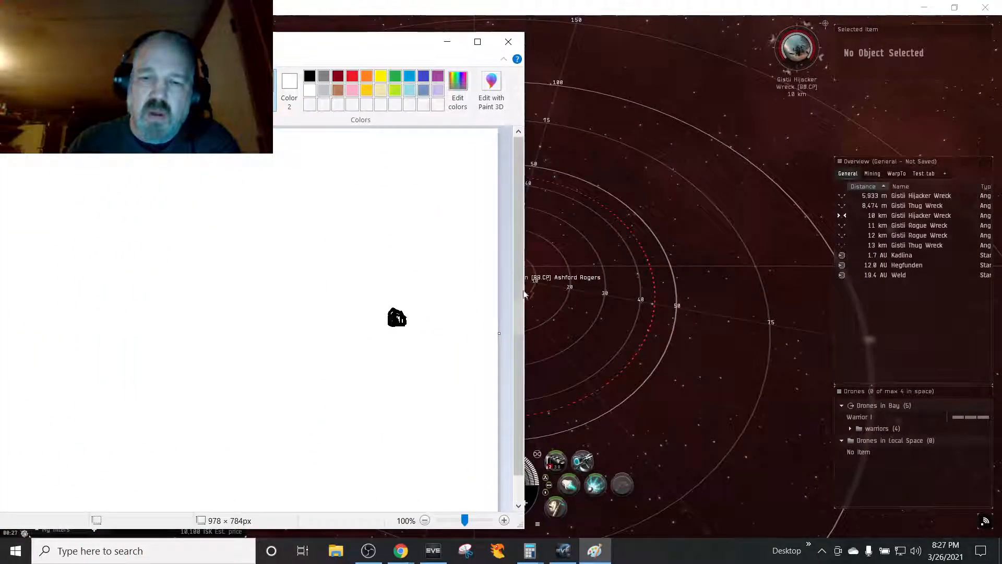
{"action": "mouse_move", "coordinate": [594, 484]}
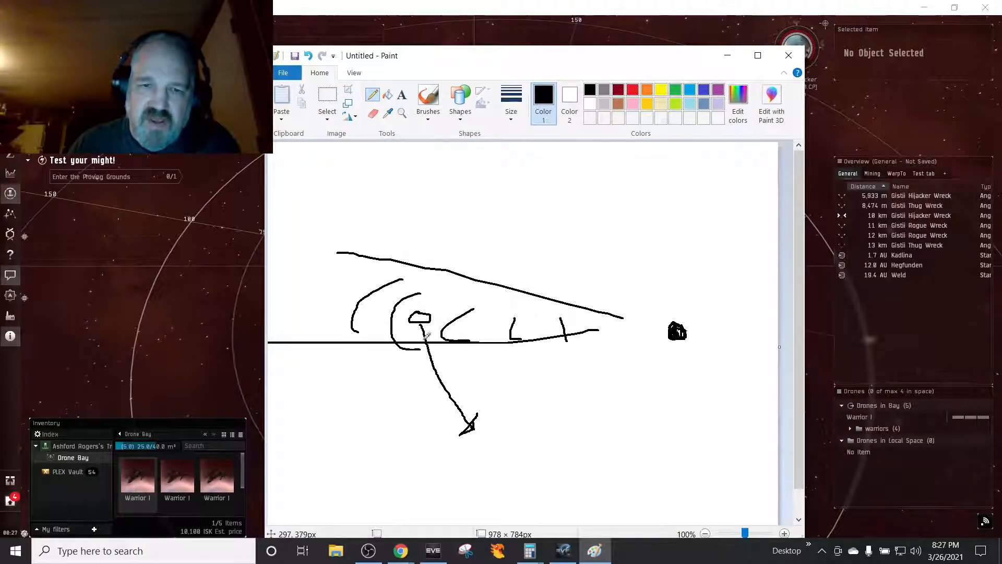
{"action": "mouse_move", "coordinate": [438, 296]}
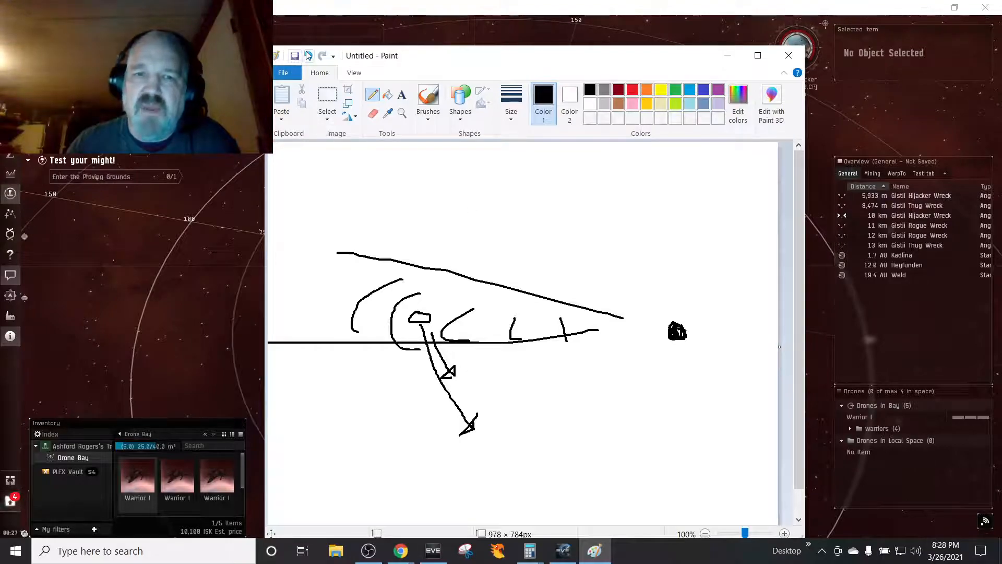
Undo the wedge, arc and downward path strokes, and select red as the colour.
{"action": "left_click", "coordinate": [321, 56]}
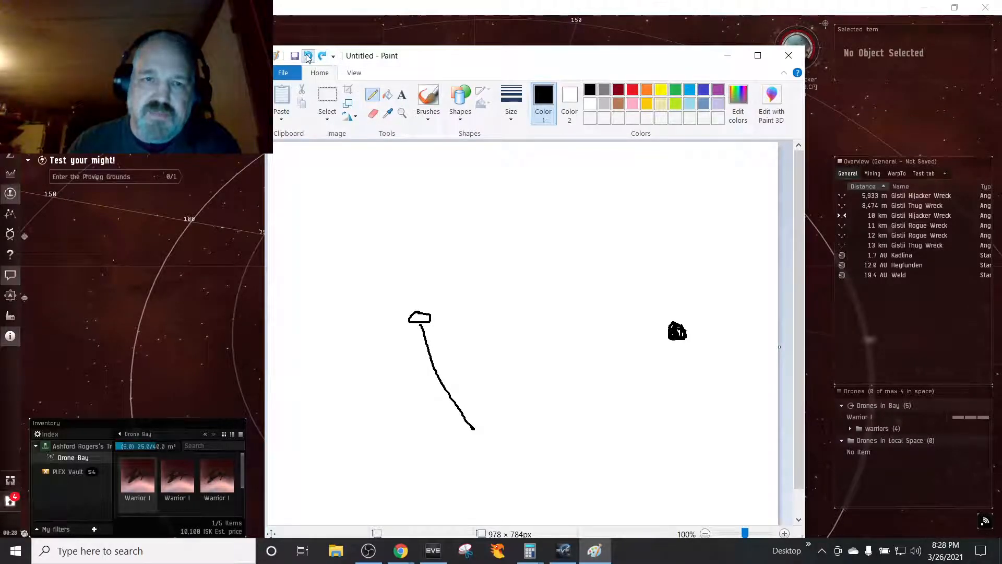
{"action": "left_click", "coordinate": [308, 56]}
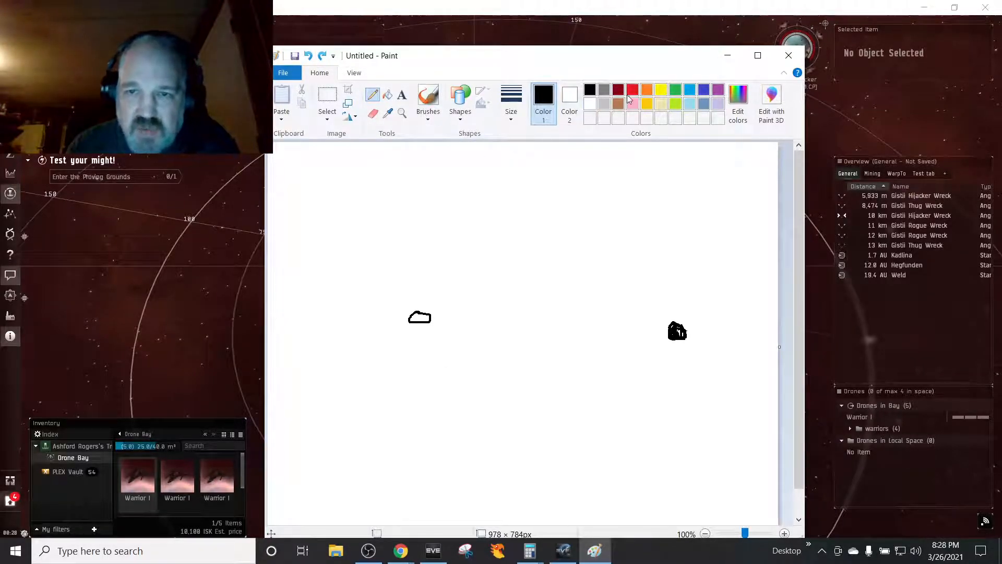
{"action": "left_click", "coordinate": [632, 89]}
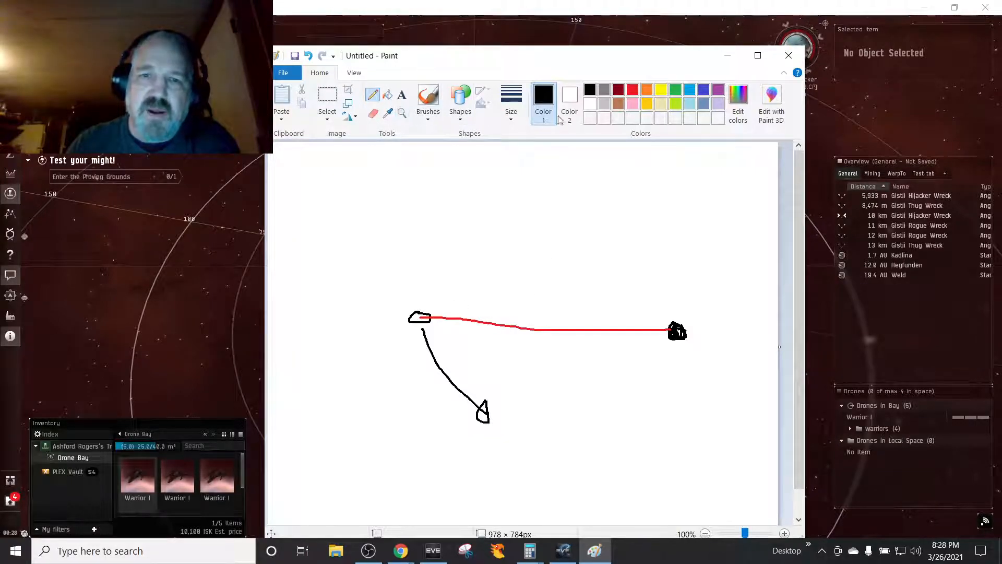
{"action": "mouse_move", "coordinate": [442, 256]}
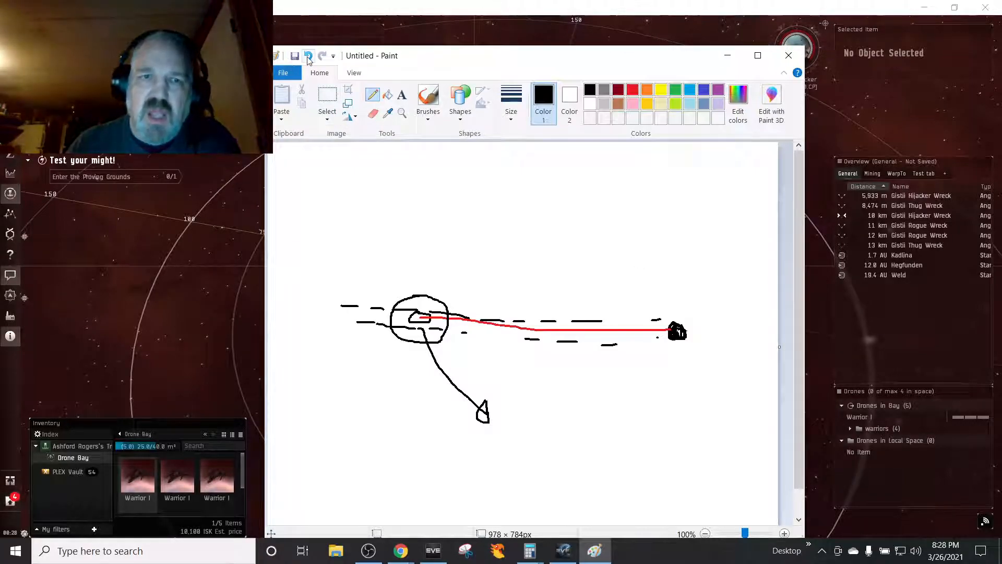
{"action": "mouse_move", "coordinate": [308, 57]}
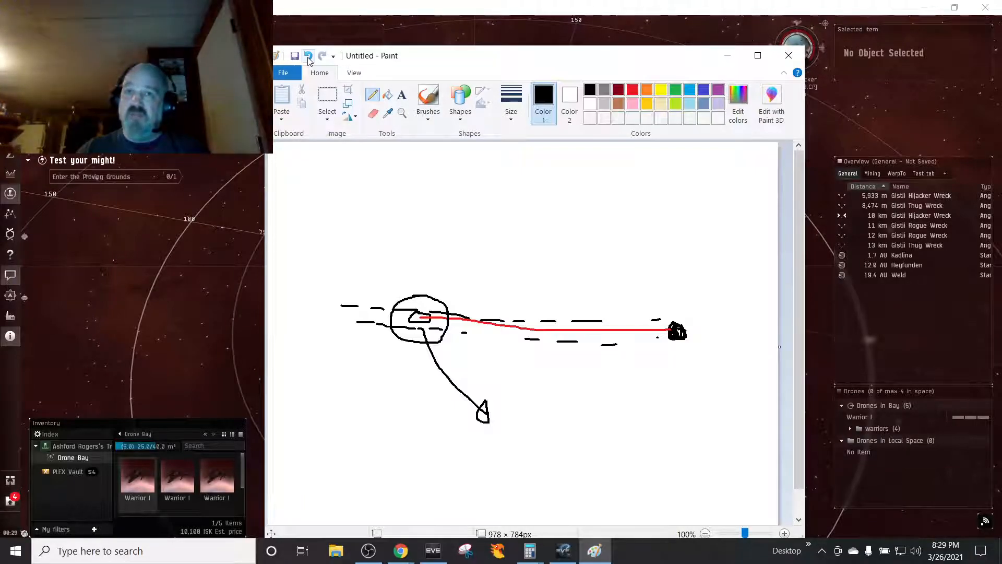
Undo the two most recent black dash strokes.
{"action": "left_click", "coordinate": [308, 56]}
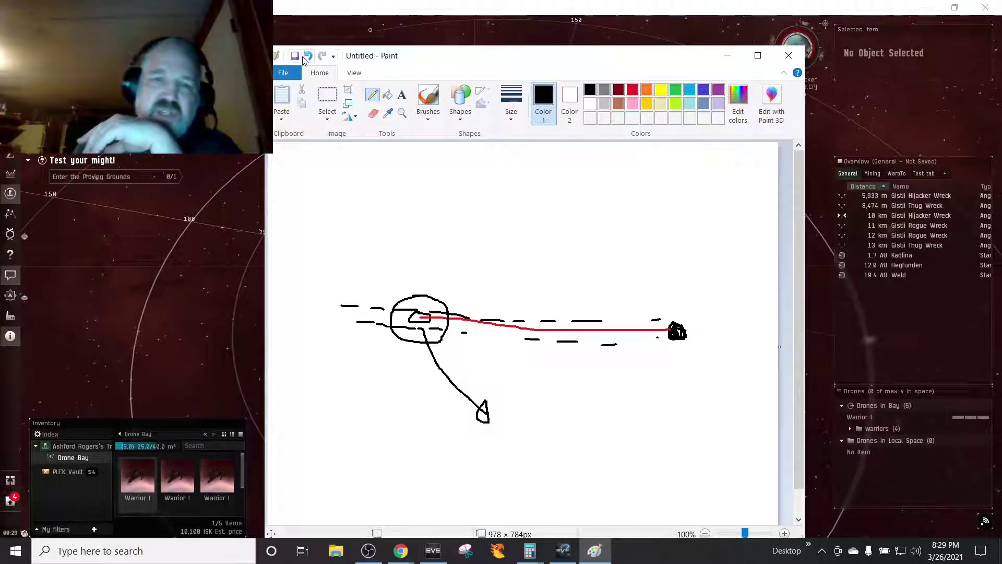
{"action": "left_click", "coordinate": [321, 56]}
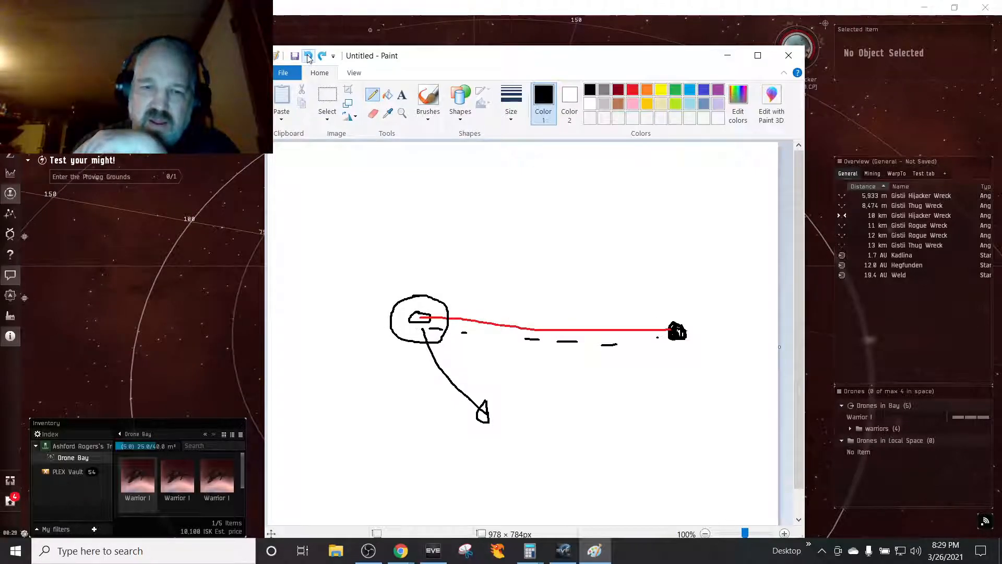
{"action": "left_click", "coordinate": [307, 56]}
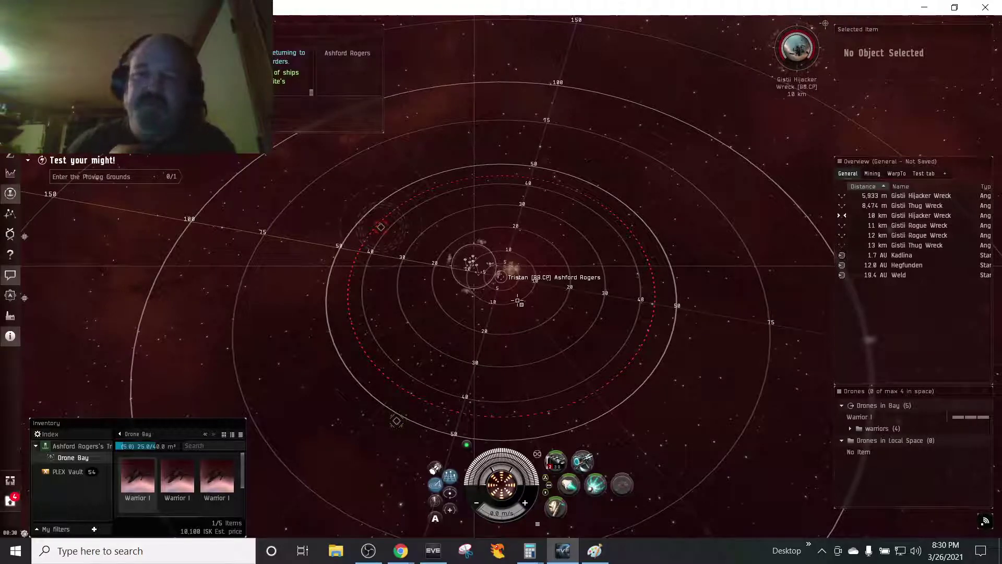
Jump through the Kadlina stargate and accept the low-security system warning.
{"action": "right_click", "coordinate": [901, 255]}
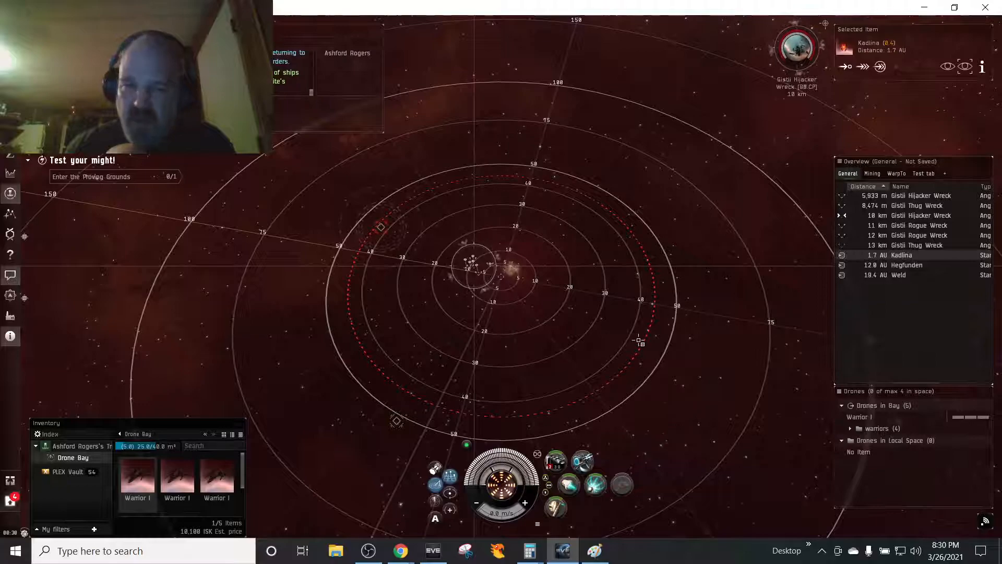
{"action": "left_click", "coordinate": [879, 66]}
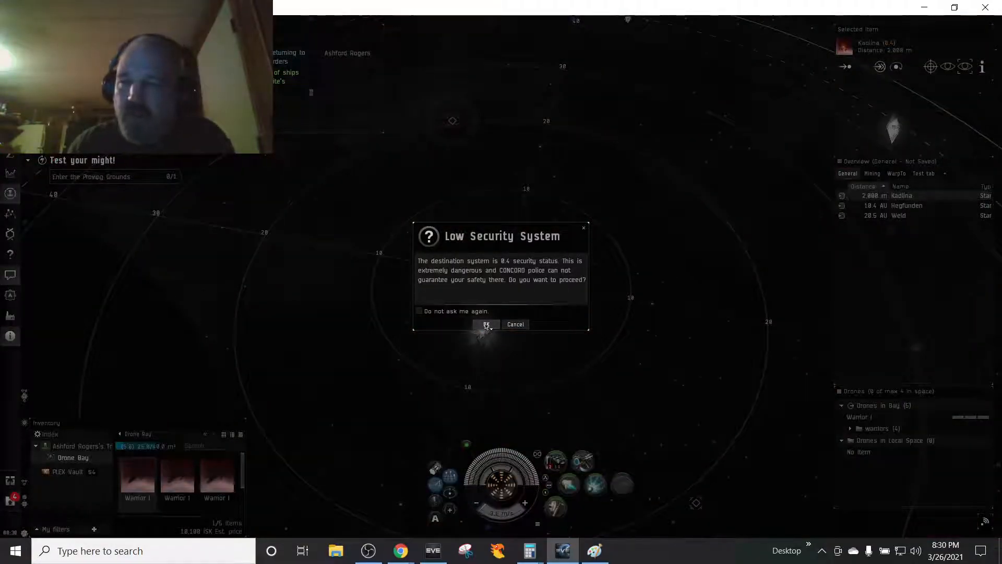
{"action": "left_click", "coordinate": [487, 324]}
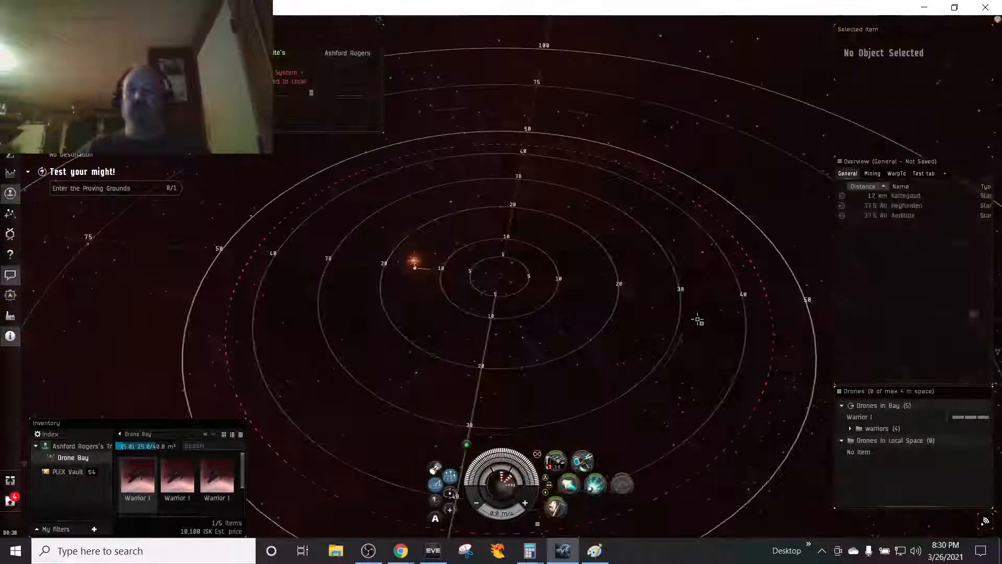
Select the Kattegaud stargate and bring up the warp destination menu in space.
{"action": "left_click", "coordinate": [905, 196]}
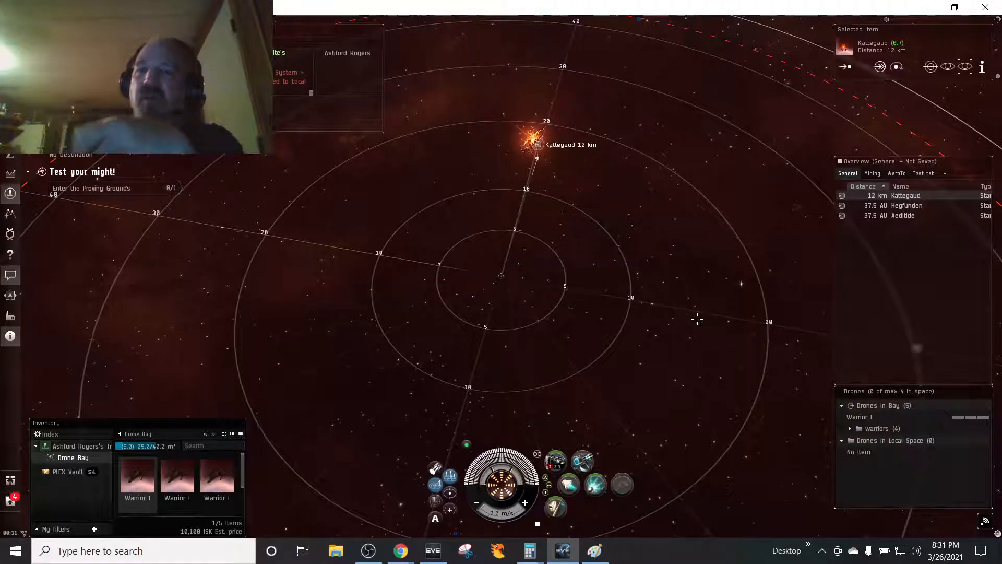
{"action": "mouse_move", "coordinate": [402, 281]}
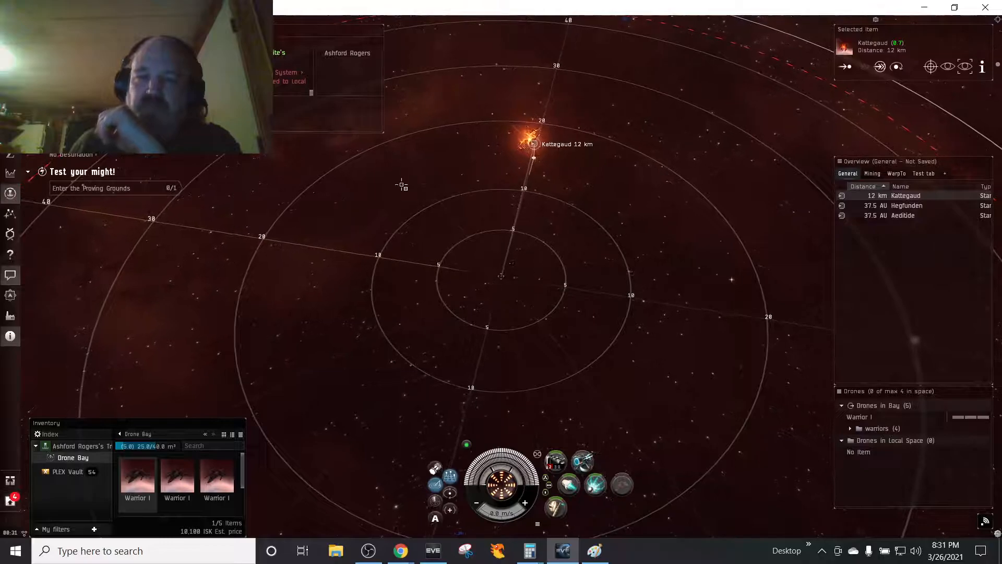
{"action": "right_click", "coordinate": [401, 185]}
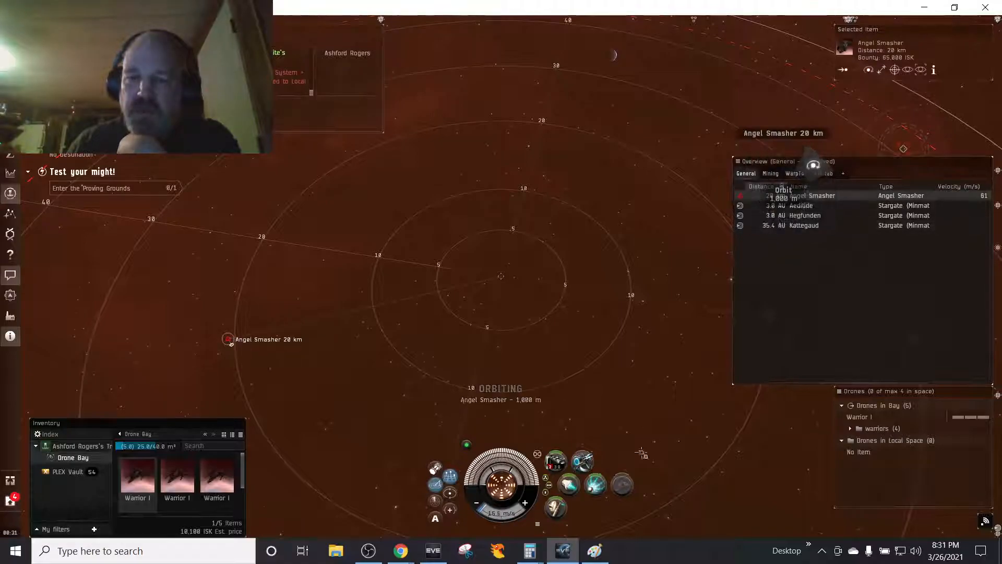
Launch the four Warrior drones and send them after the Angel Smasher.
{"action": "right_click", "coordinate": [859, 416]}
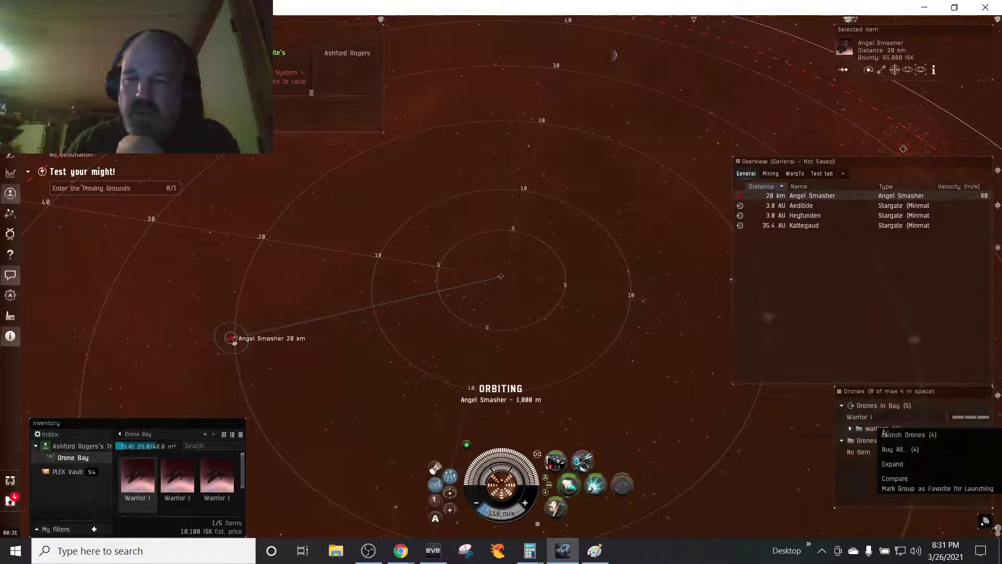
{"action": "left_click", "coordinate": [906, 435]}
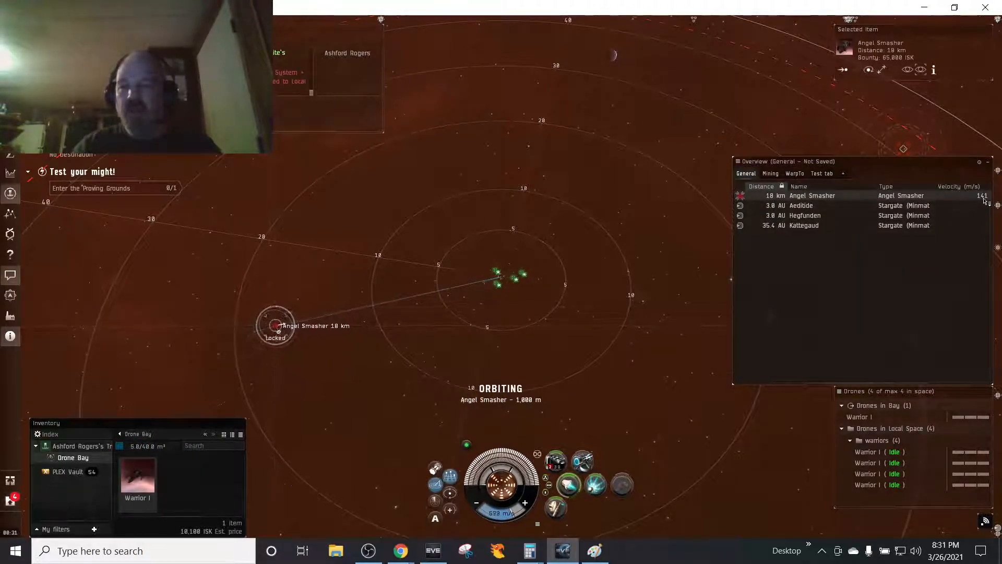
{"action": "left_click", "coordinate": [811, 195]}
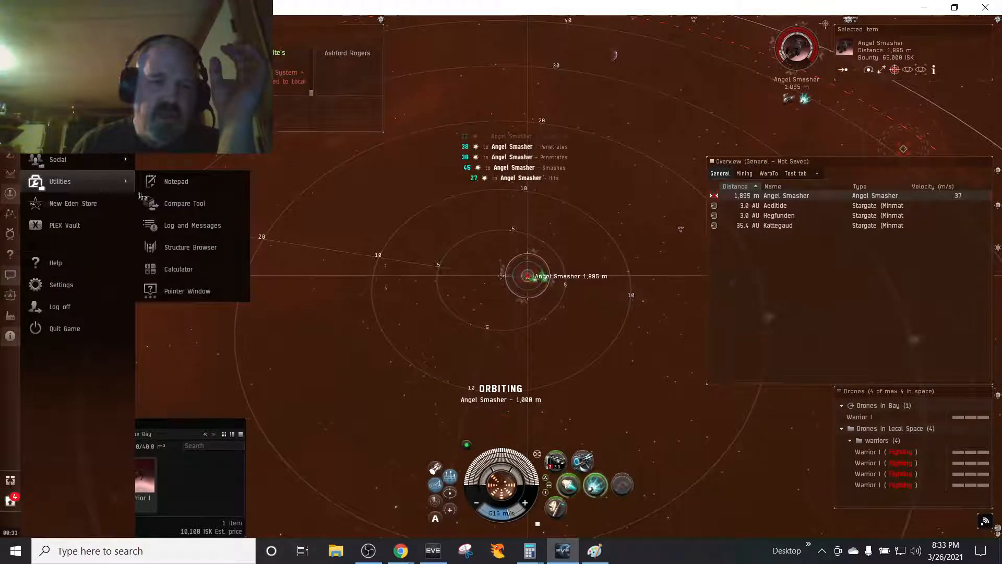
Review the drone hits in the combat log, then close it once the Angel Smasher dies.
{"action": "left_click", "coordinate": [191, 225]}
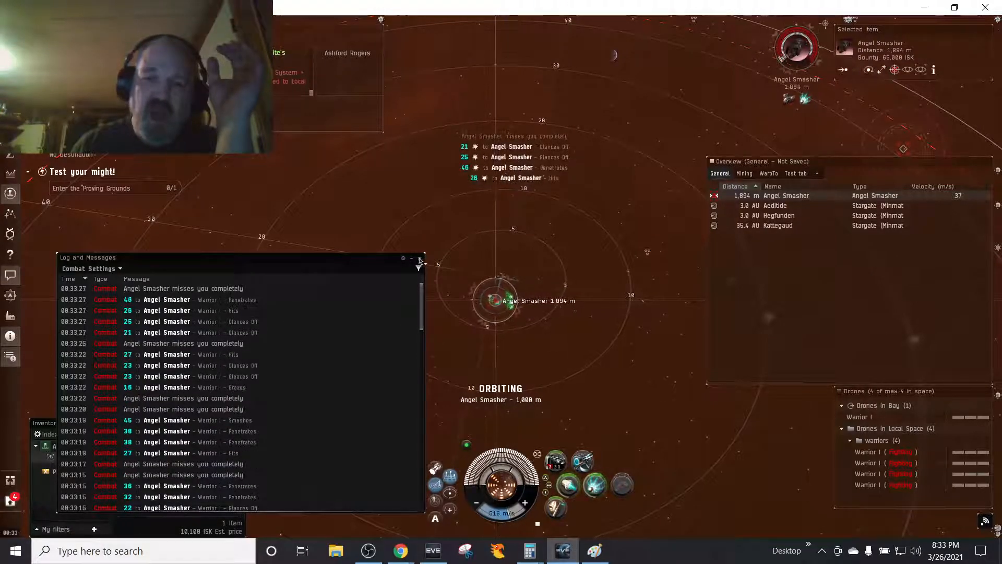
{"action": "left_click", "coordinate": [419, 258]}
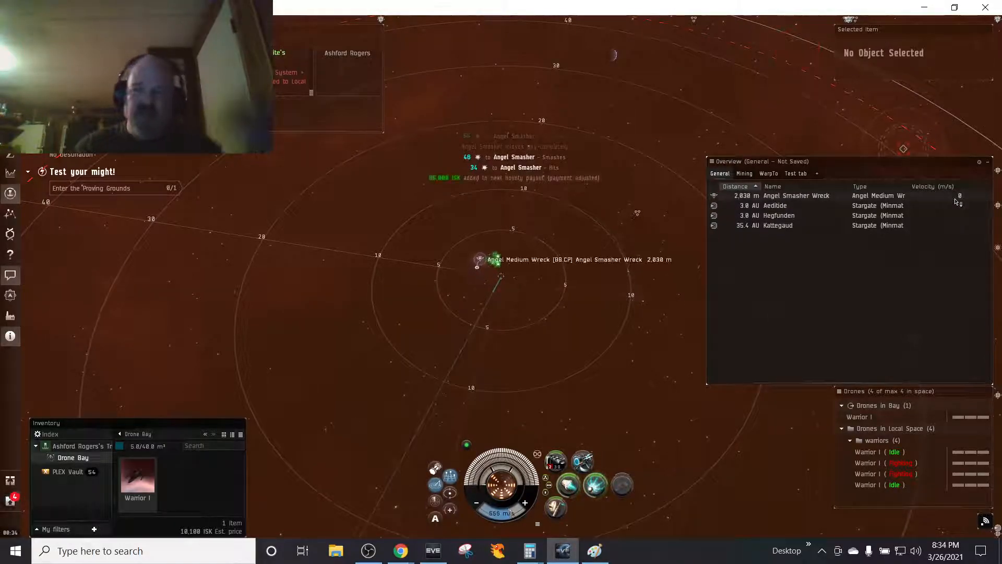
Select the Angel Smasher wreck in the overview to approach and loot it.
{"action": "left_click", "coordinate": [796, 195]}
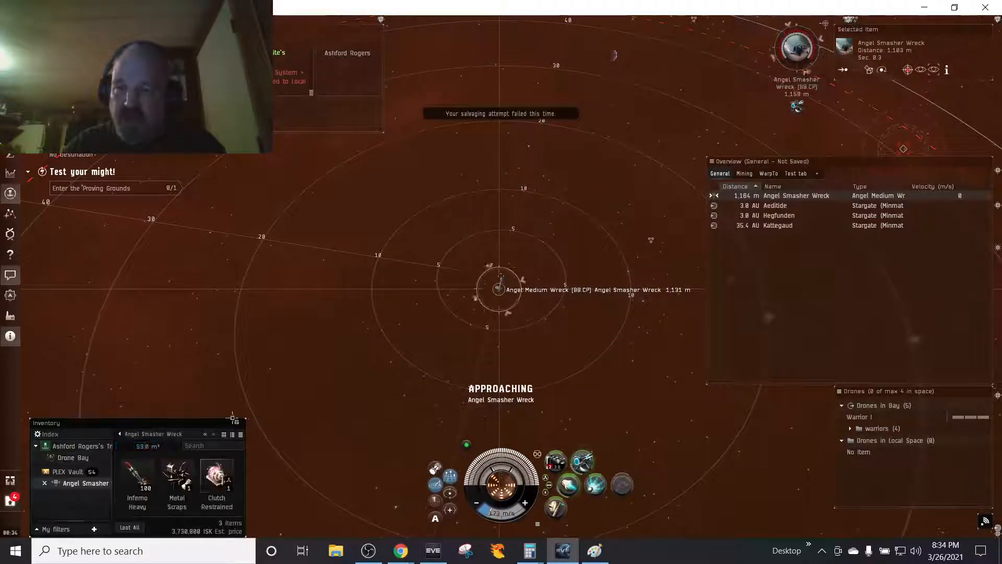
{"action": "mouse_move", "coordinate": [216, 484]}
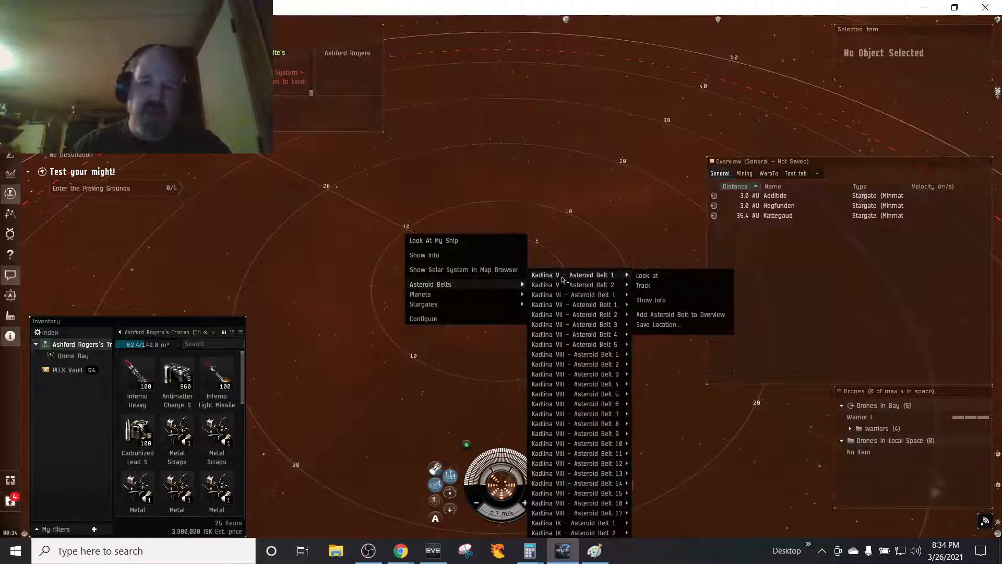
Open the character sheet's Drones skill group showing Drones V in the training queue.
{"action": "left_click", "coordinate": [196, 277]}
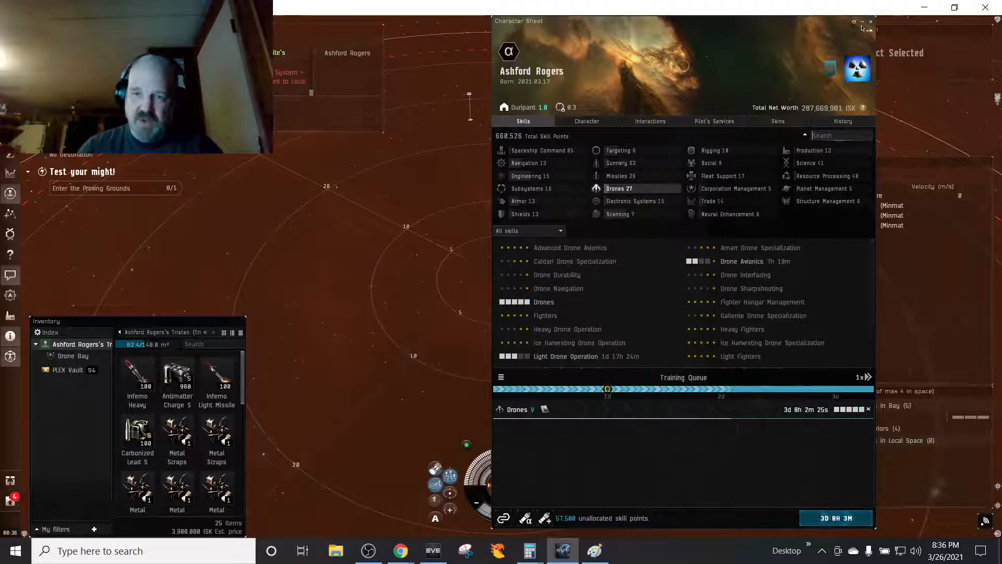
Close the Character Sheet window to return to the space view.
{"action": "left_click", "coordinate": [871, 21]}
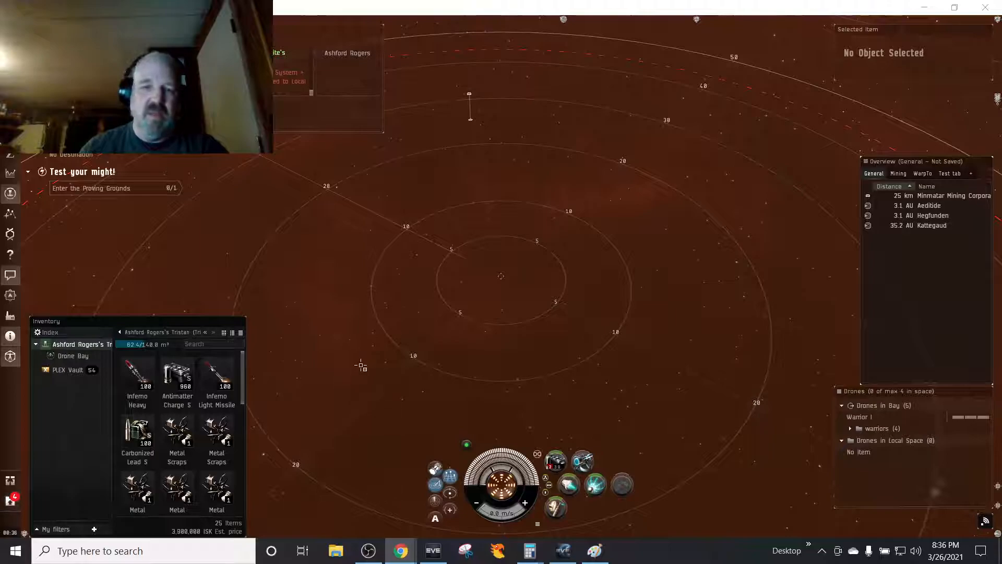
{"action": "mouse_move", "coordinate": [313, 376]}
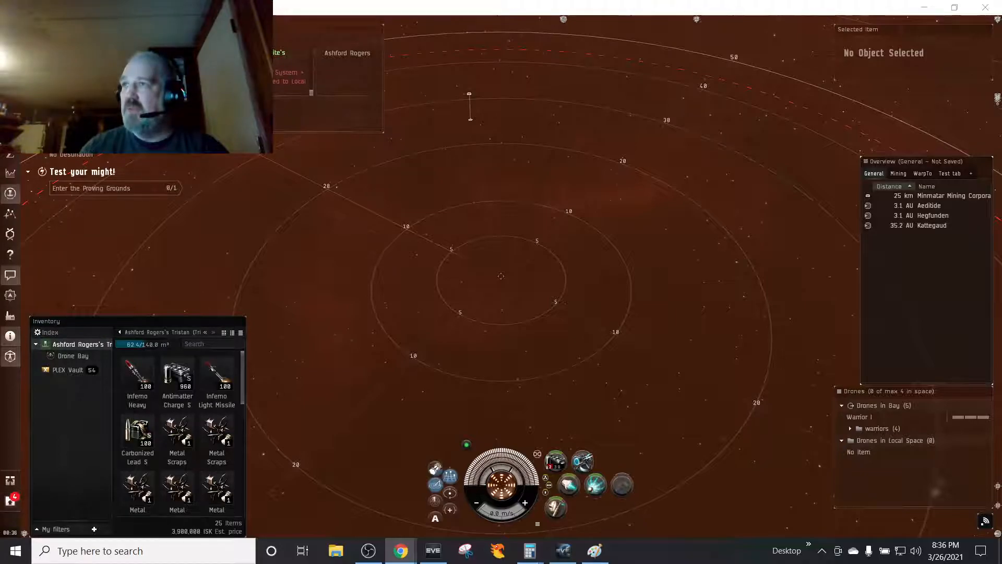
{"action": "mouse_move", "coordinate": [671, 384]}
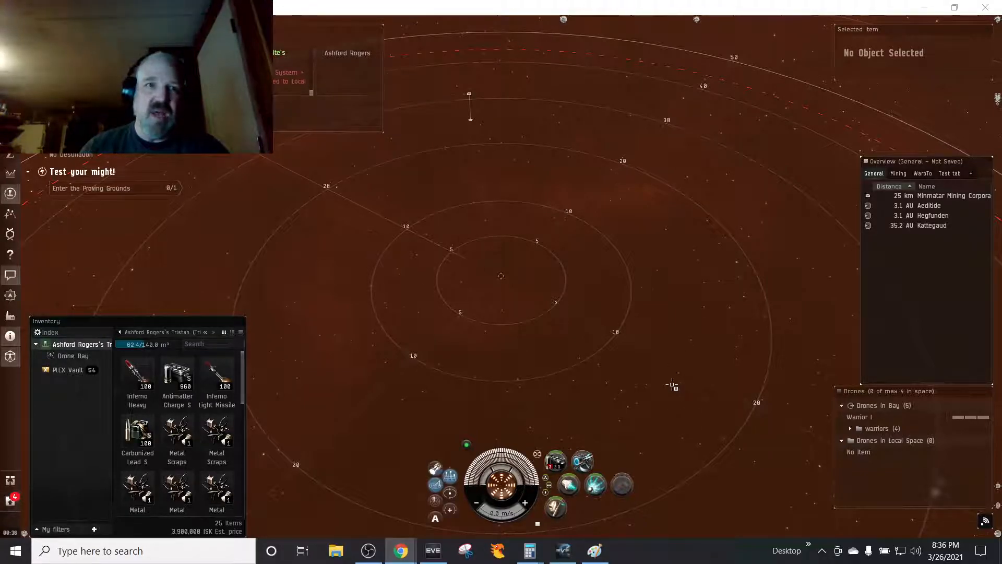
{"action": "mouse_move", "coordinate": [637, 386]}
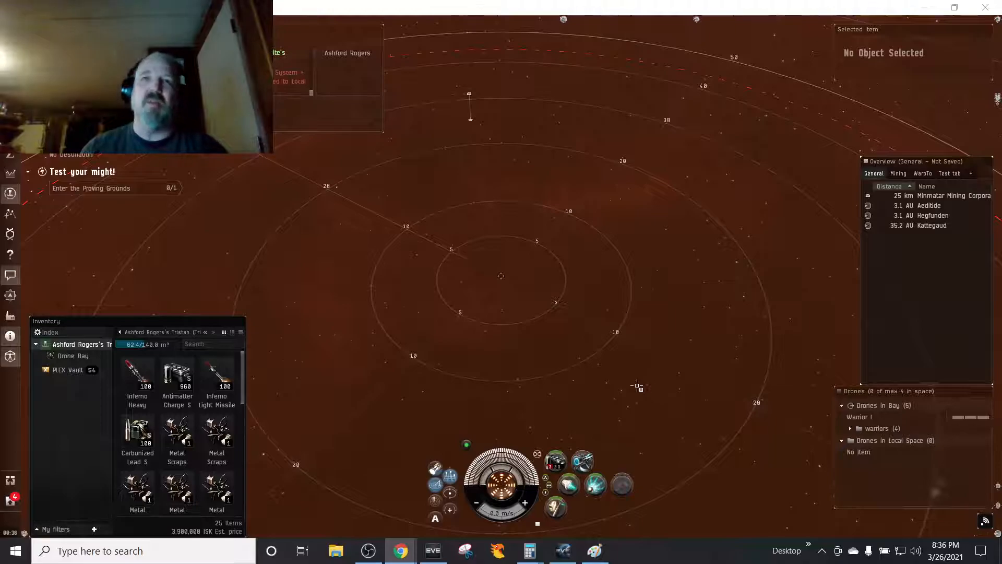